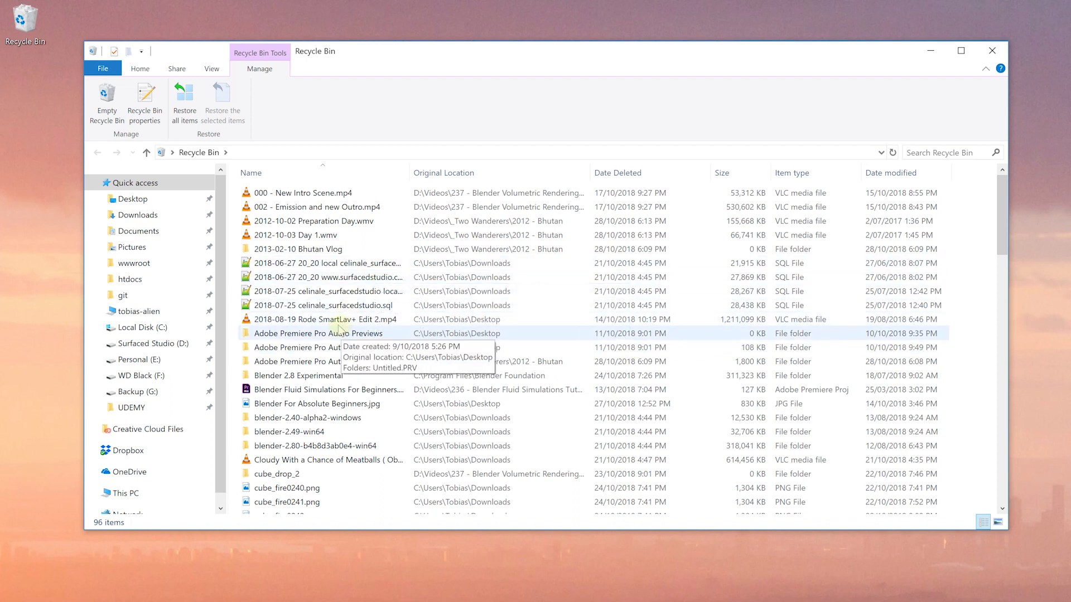
- Sort the Recycle Bin contents by size and select the large Rode SmartLav+ video
{"action": "right_click", "coordinate": [324, 319]}
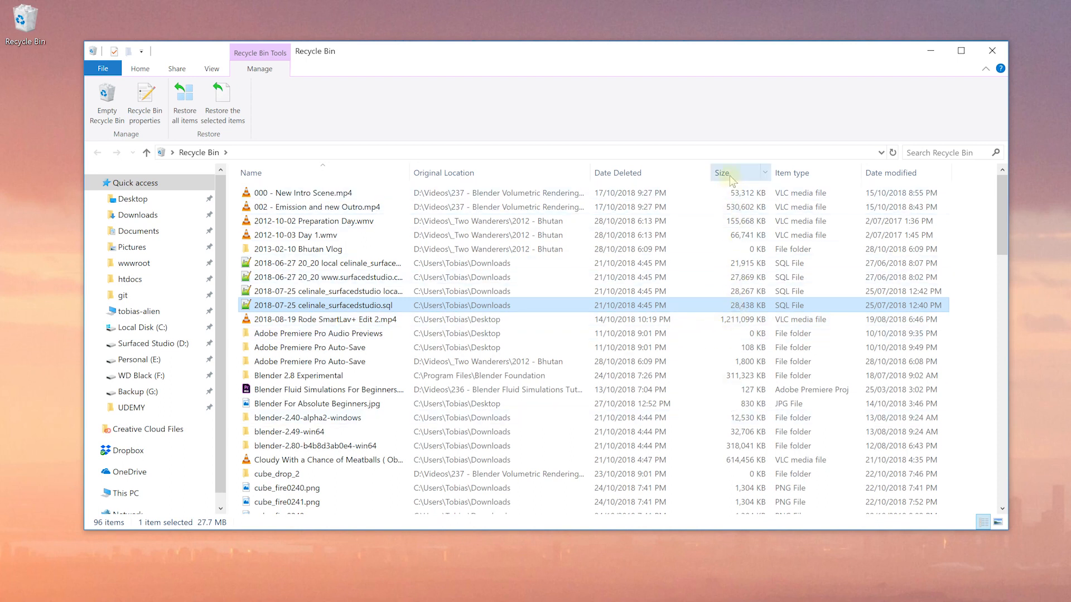
{"action": "left_click", "coordinate": [721, 172]}
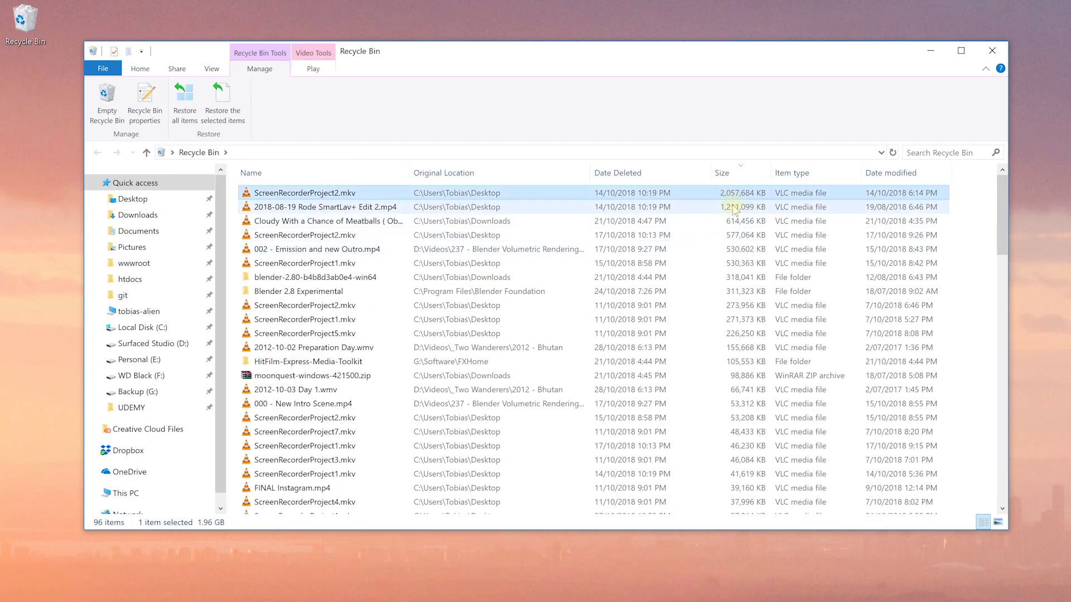
{"action": "left_click", "coordinate": [321, 208]}
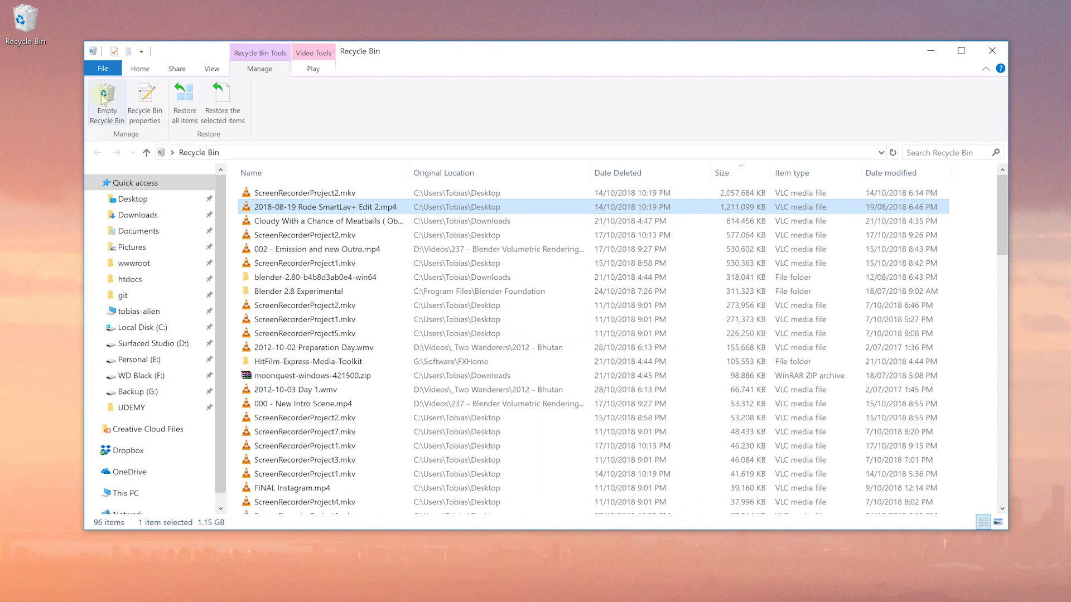
- Permanently empty the Recycle Bin from its desktop icon menu
{"action": "right_click", "coordinate": [25, 26]}
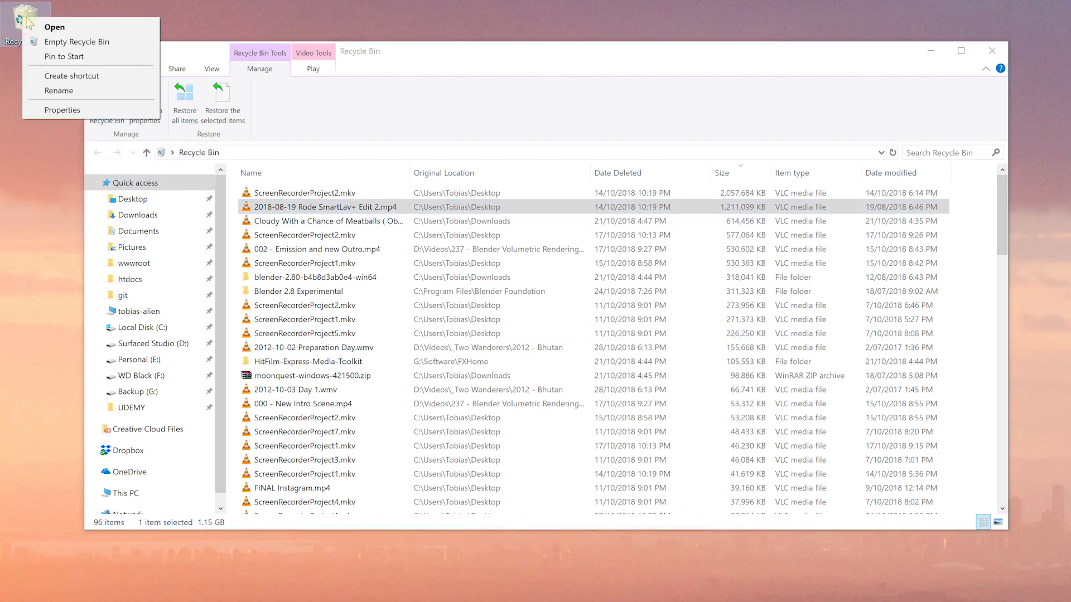
{"action": "mouse_move", "coordinate": [78, 41]}
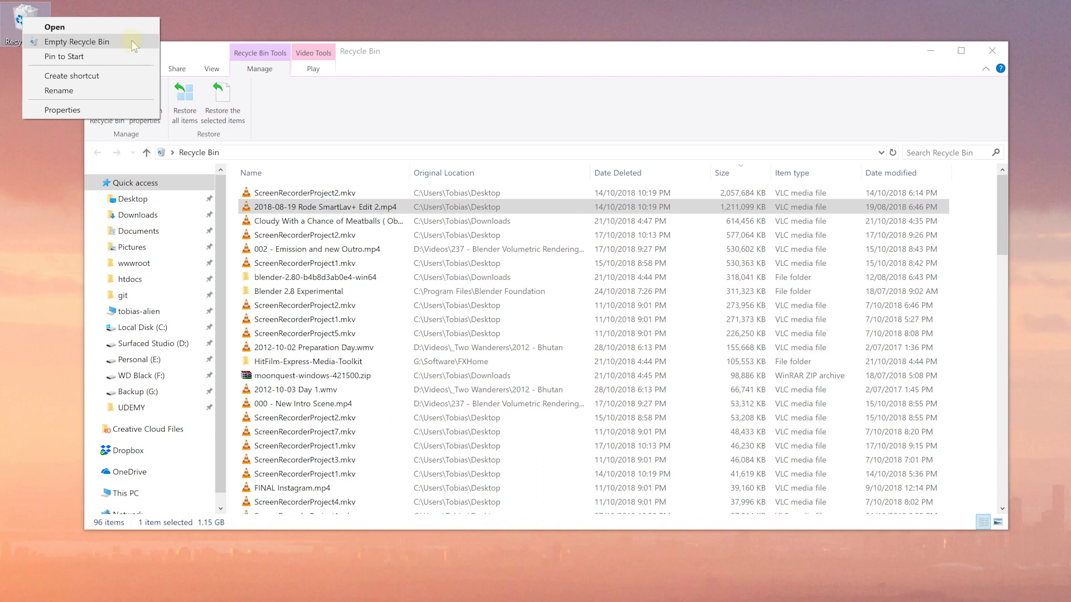
{"action": "left_click", "coordinate": [77, 41]}
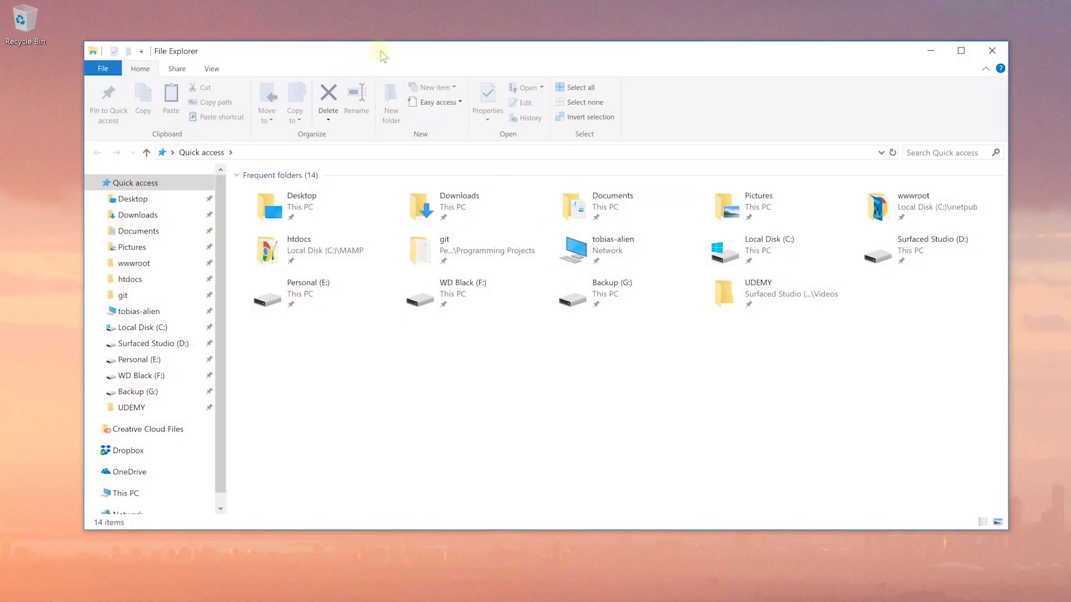
- Start a Disk Cleanup of the nearly full Local Disk (C:) from This PC
{"action": "left_click", "coordinate": [126, 466]}
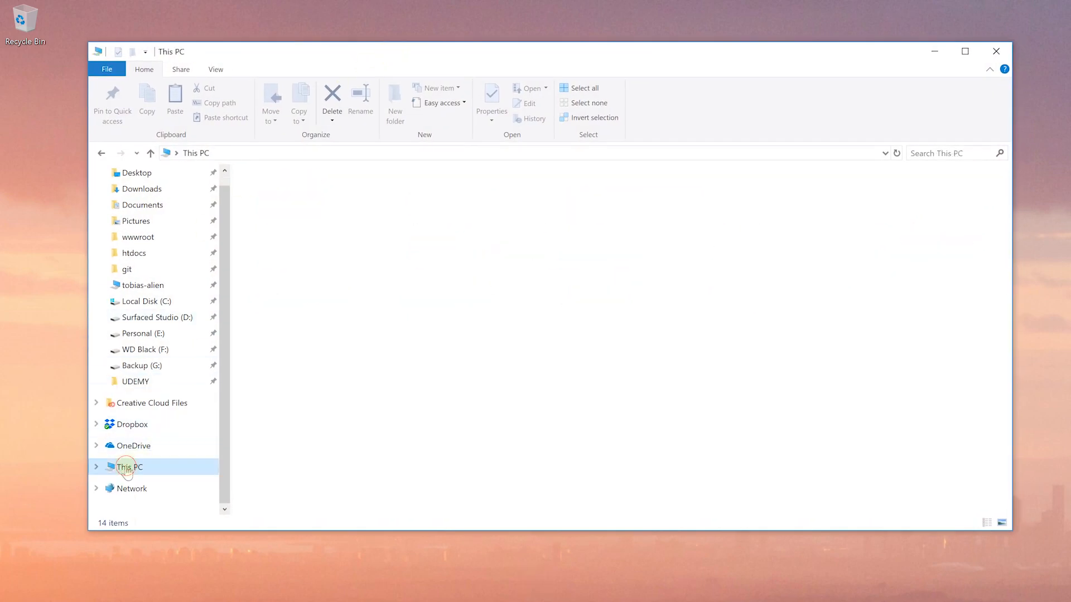
{"action": "left_click", "coordinate": [128, 466]}
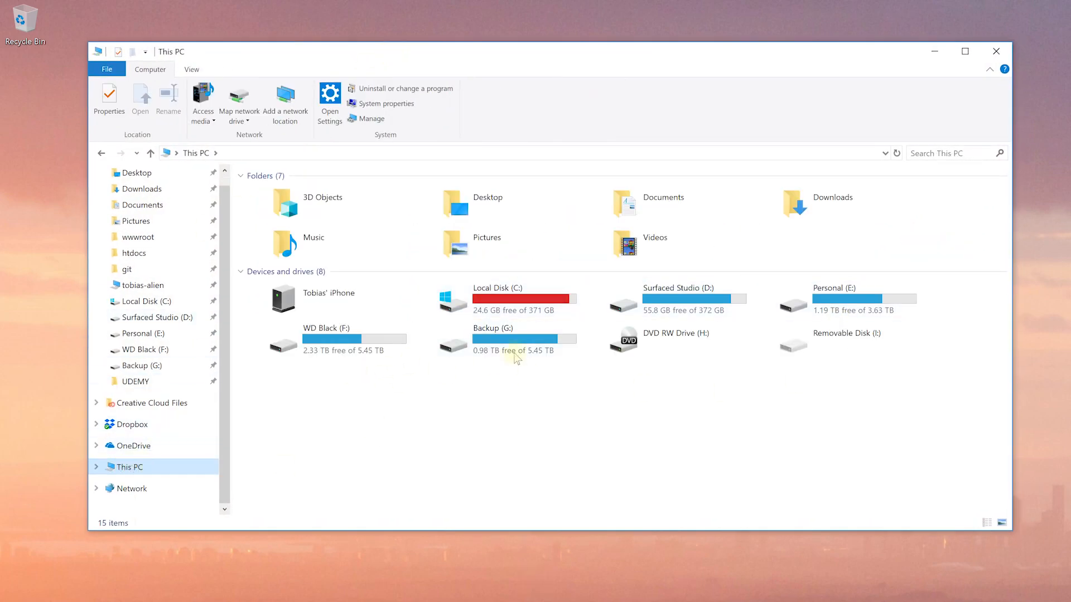
{"action": "left_click", "coordinate": [492, 299]}
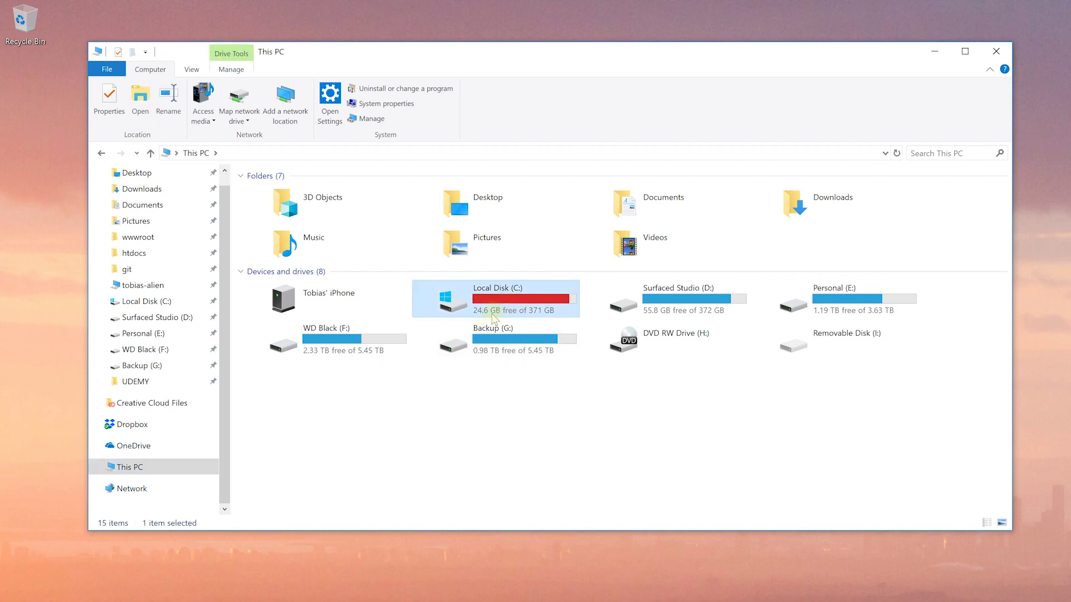
{"action": "mouse_move", "coordinate": [489, 304]}
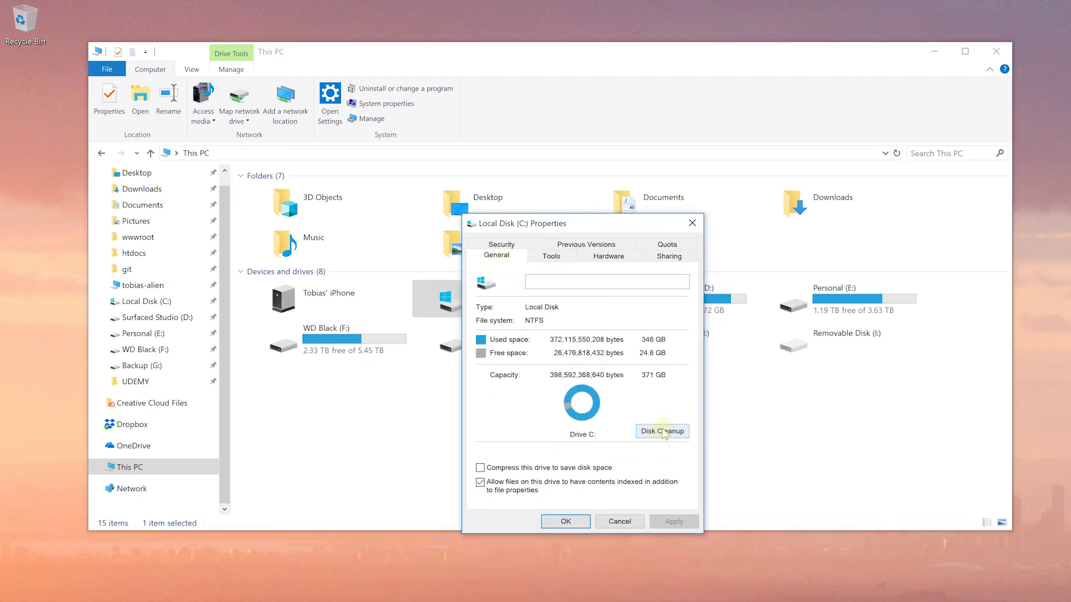
{"action": "left_click", "coordinate": [660, 431]}
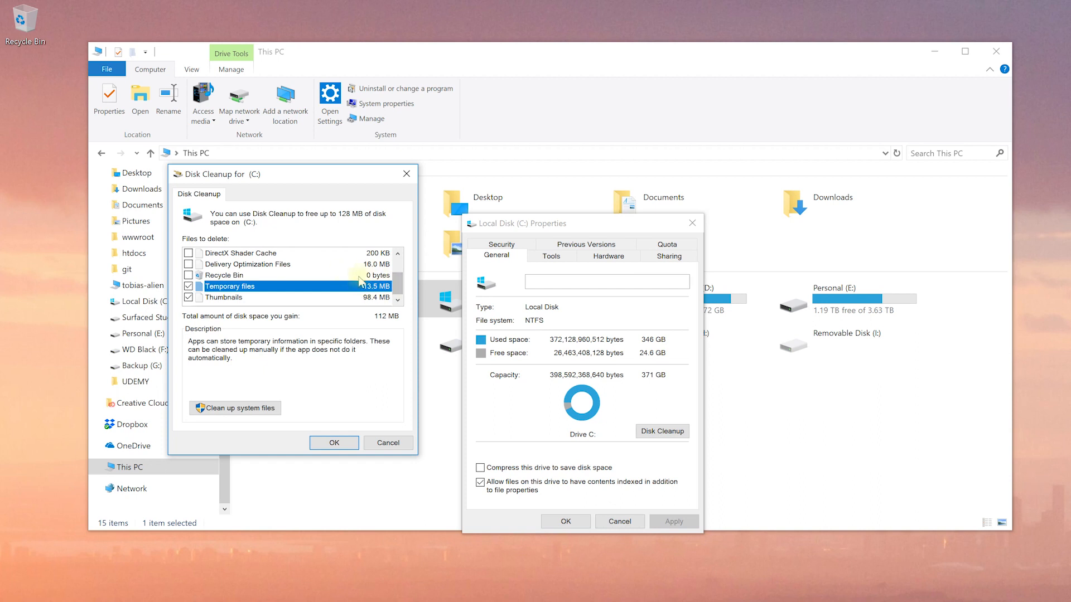
{"action": "mouse_move", "coordinate": [313, 418]}
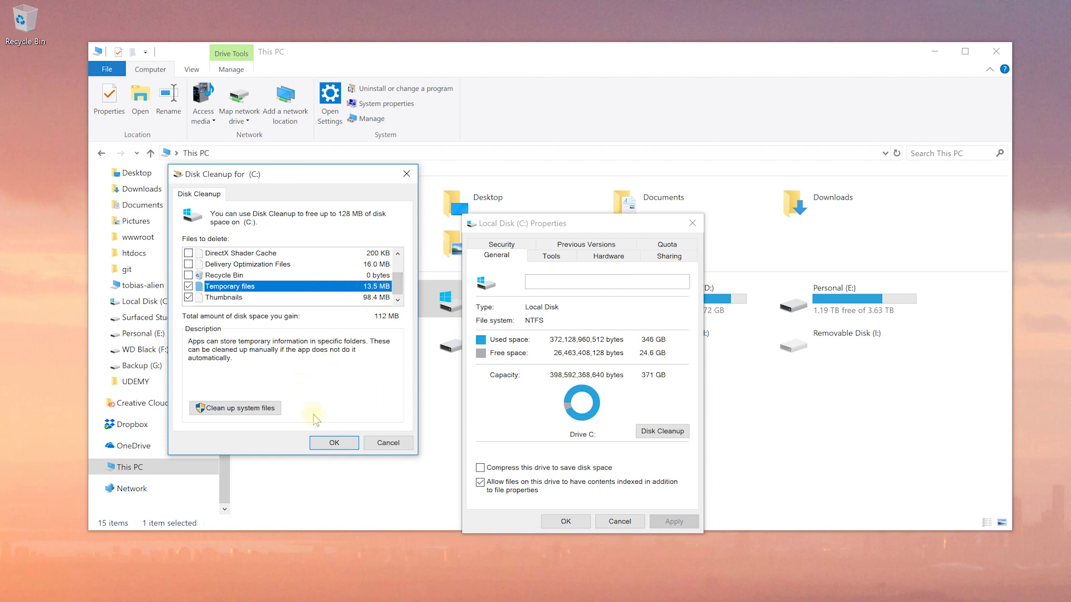
- Delete the checked temporary files and thumbnails, confirming permanent removal
{"action": "left_click", "coordinate": [333, 442]}
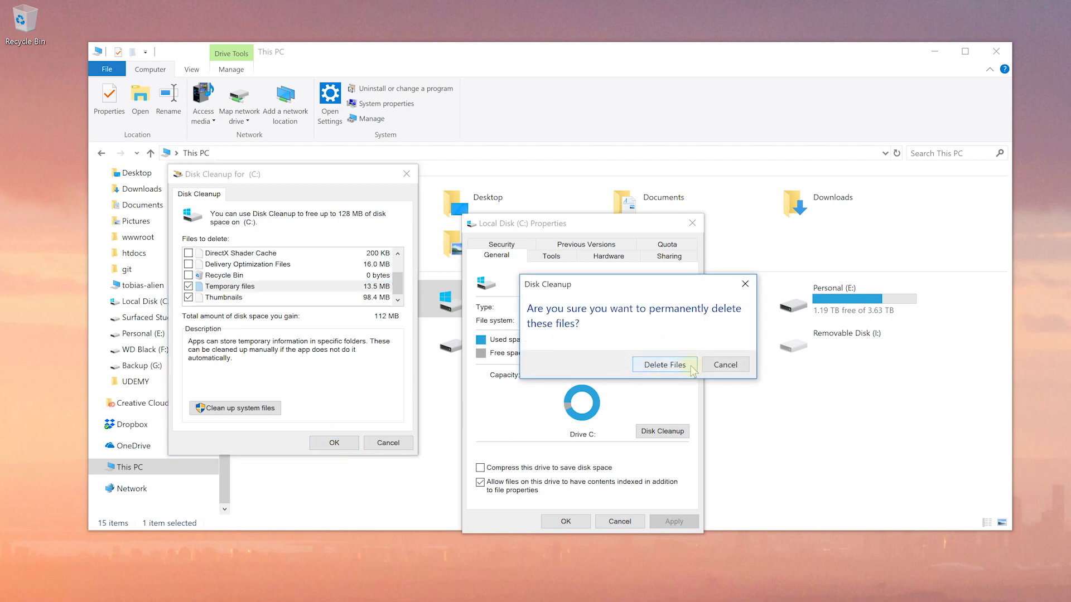
{"action": "left_click", "coordinate": [663, 364]}
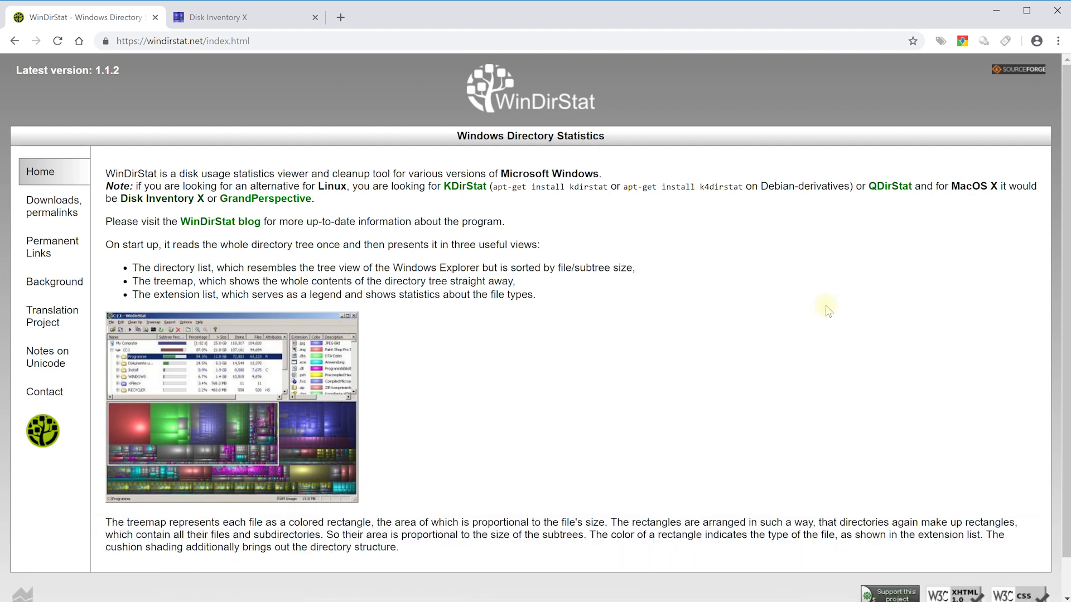
{"action": "mouse_move", "coordinate": [804, 303]}
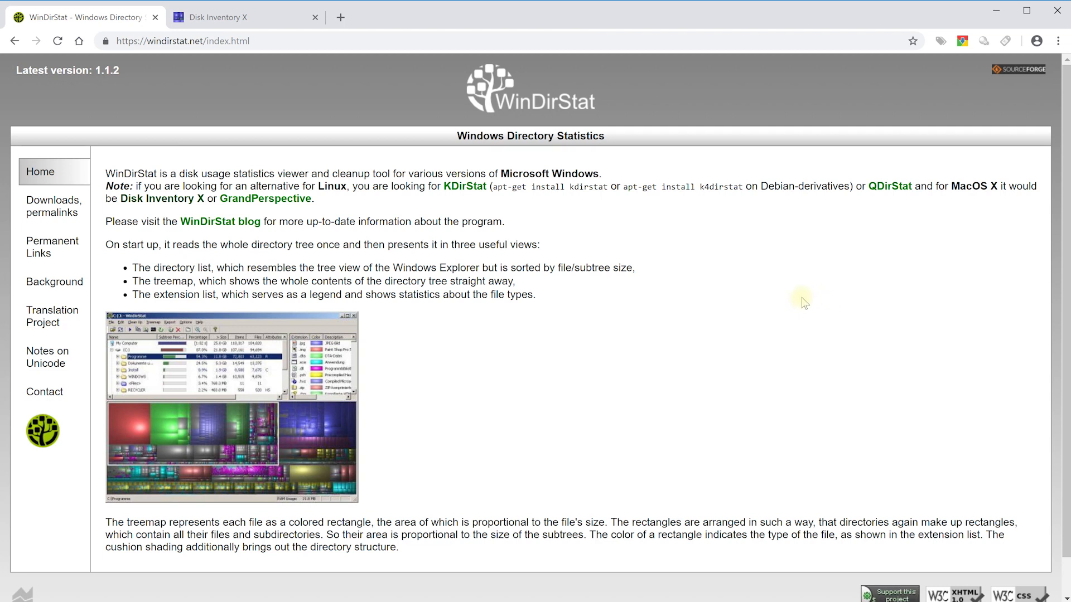
- Compare the Disk Inventory X and WinDirStat sites across their browser tabs
{"action": "left_click", "coordinate": [225, 17]}
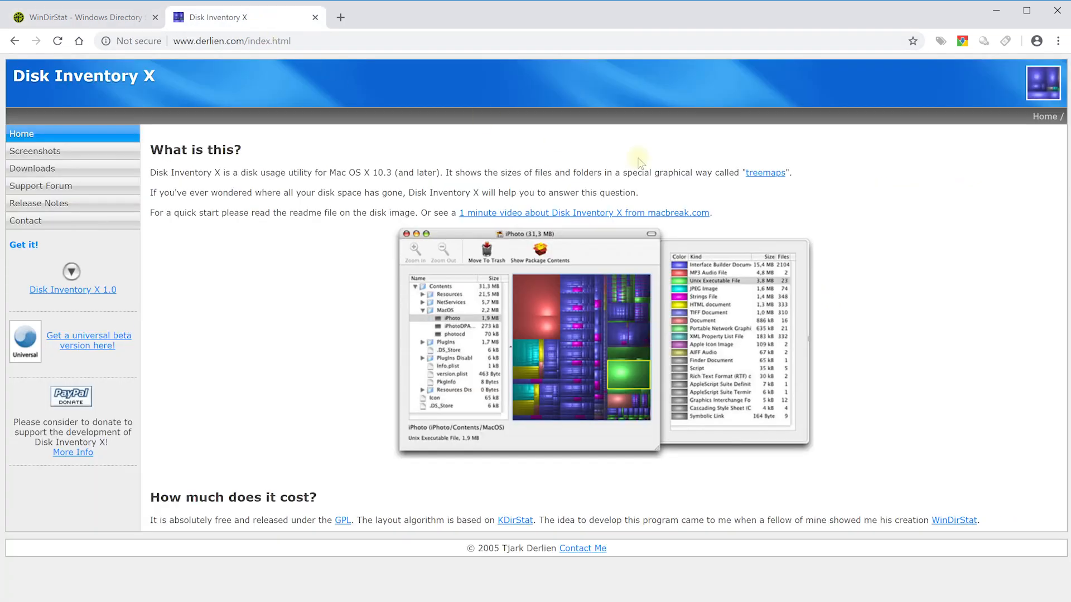
{"action": "mouse_move", "coordinate": [856, 211]}
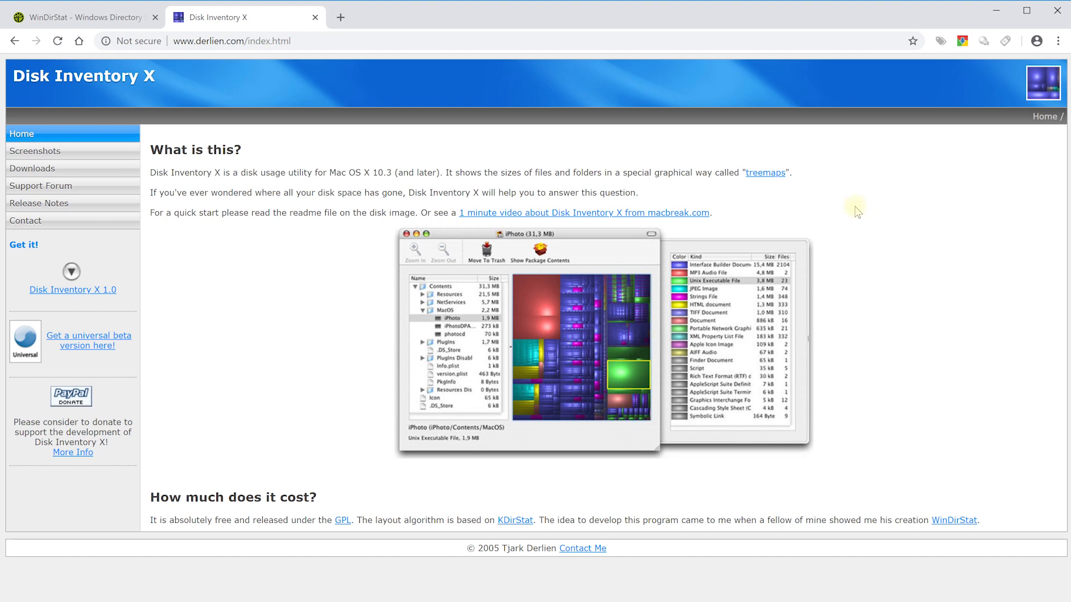
{"action": "mouse_move", "coordinate": [860, 208]}
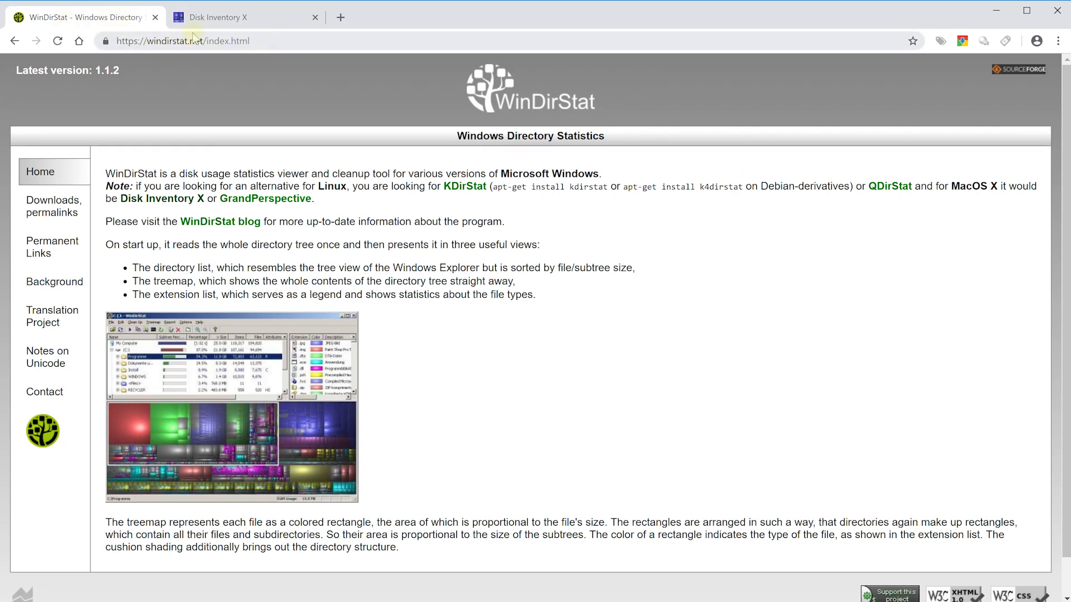
{"action": "left_click", "coordinate": [242, 16]}
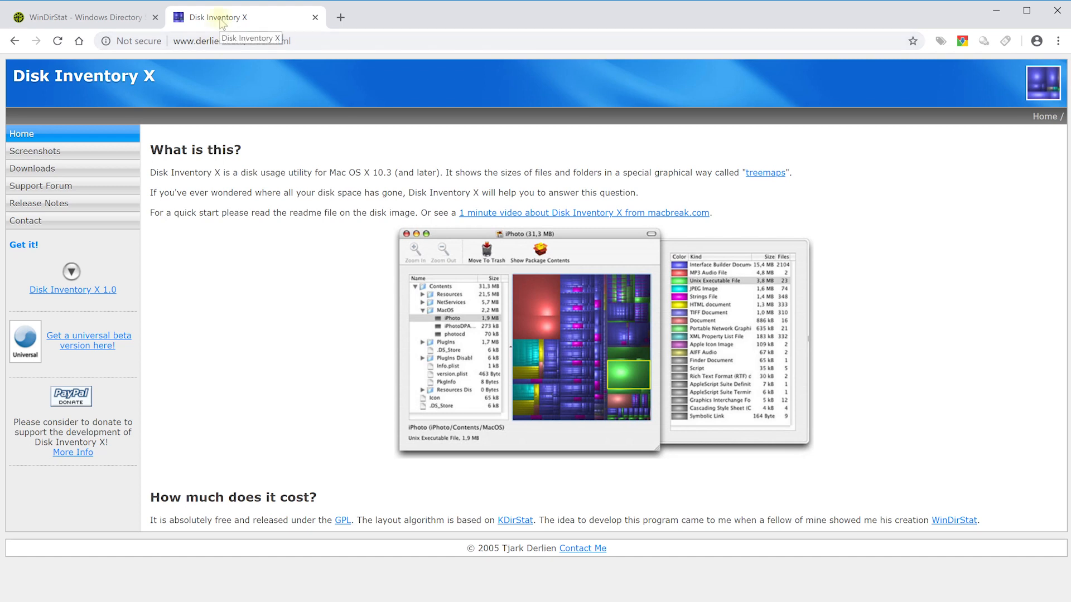
{"action": "left_click", "coordinate": [78, 16]}
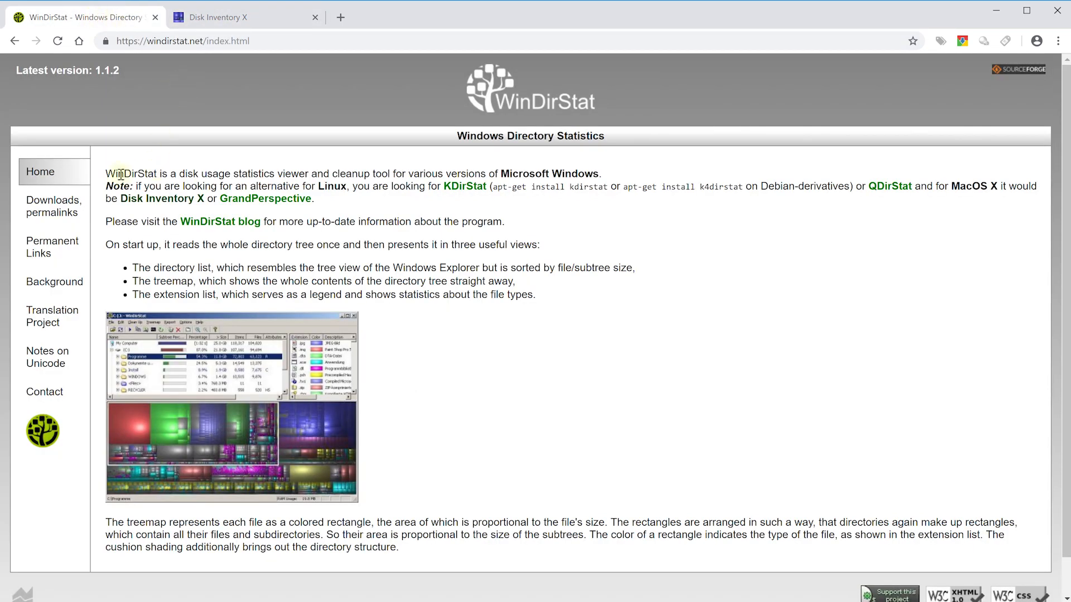
{"action": "left_click", "coordinate": [54, 206]}
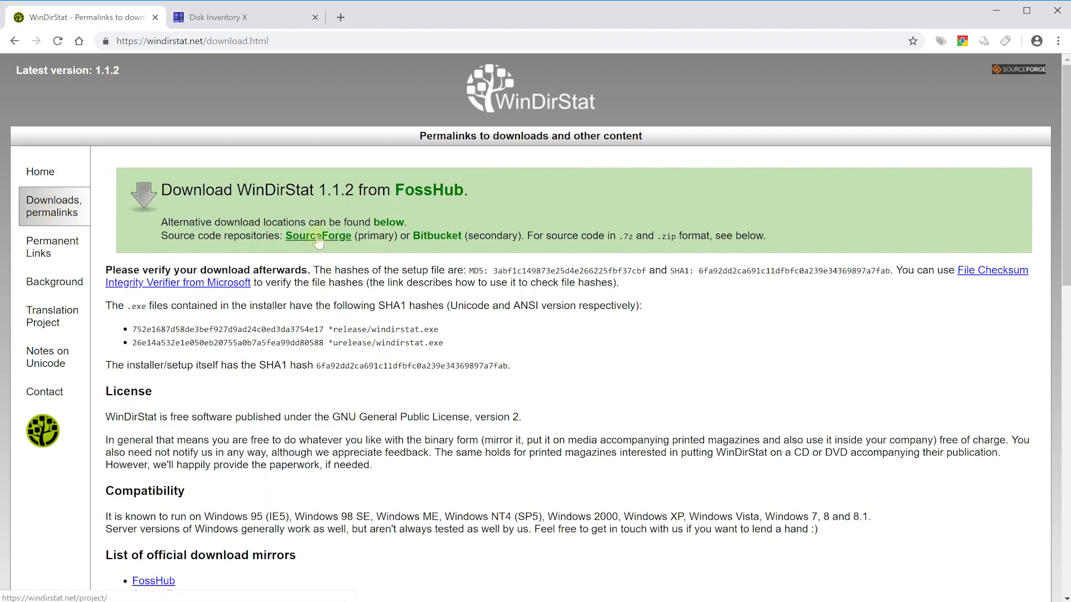
- Follow WinDirStat's download link to its SourceForge project page
{"action": "left_click", "coordinate": [318, 235]}
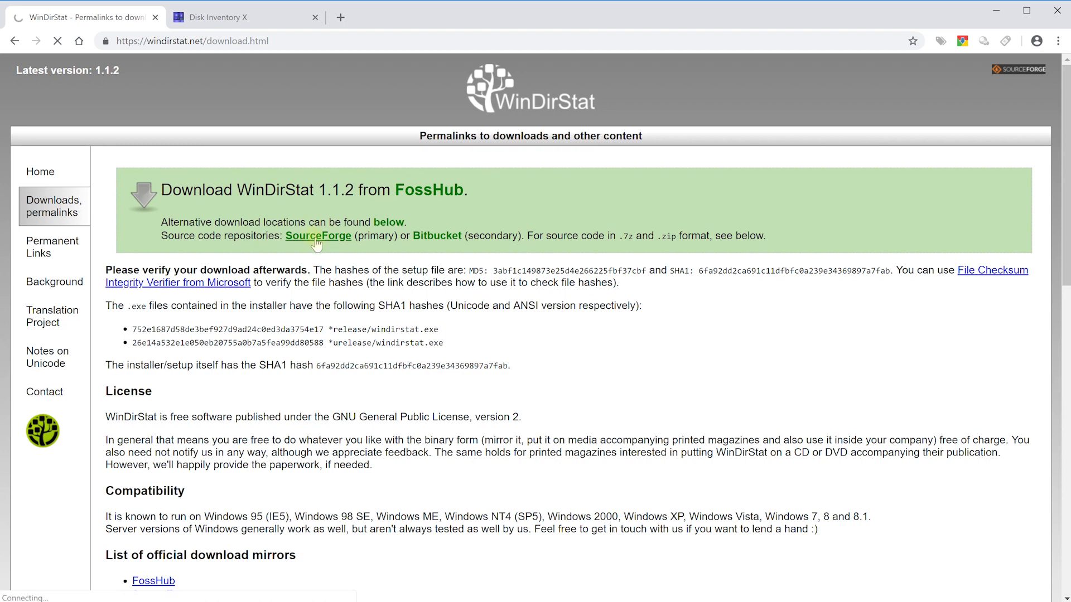
{"action": "left_click", "coordinate": [318, 235]}
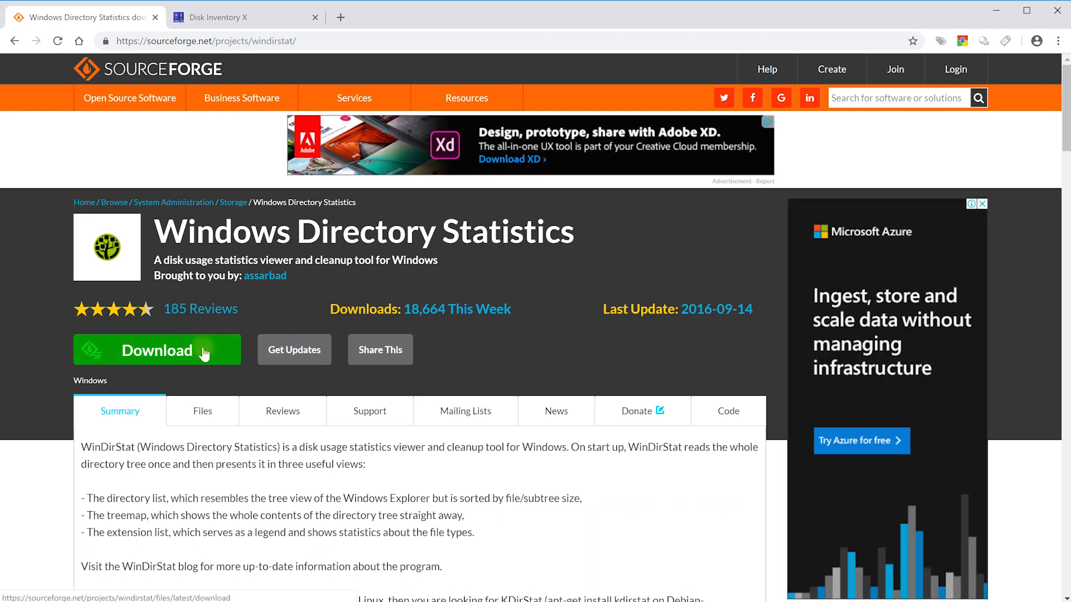
- Download the WinDirStat setup installer from SourceForge and save it to Downloads
{"action": "left_click", "coordinate": [156, 350]}
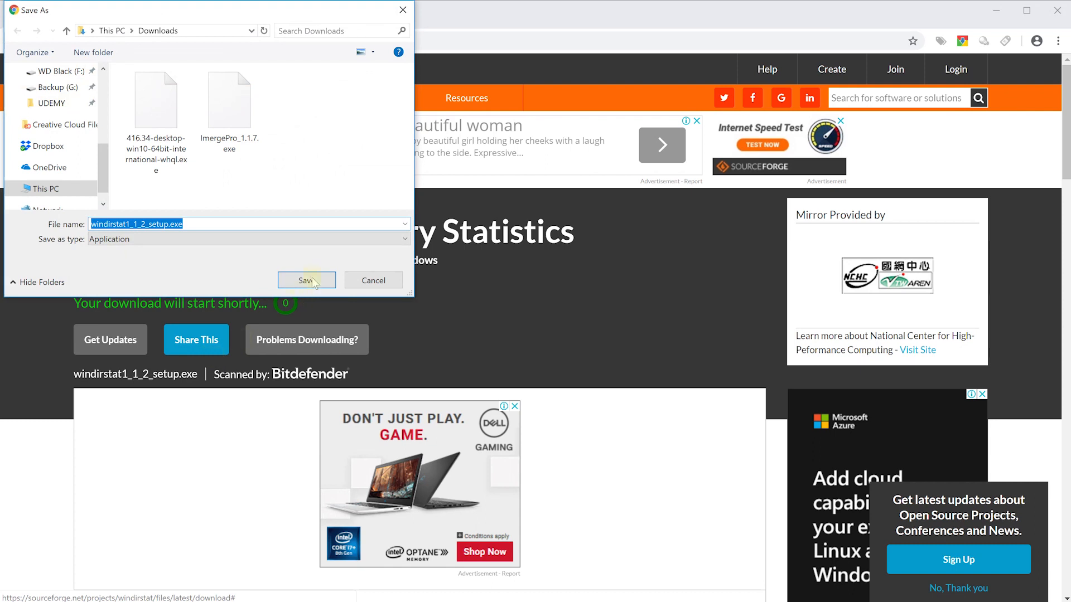
{"action": "left_click", "coordinate": [305, 280]}
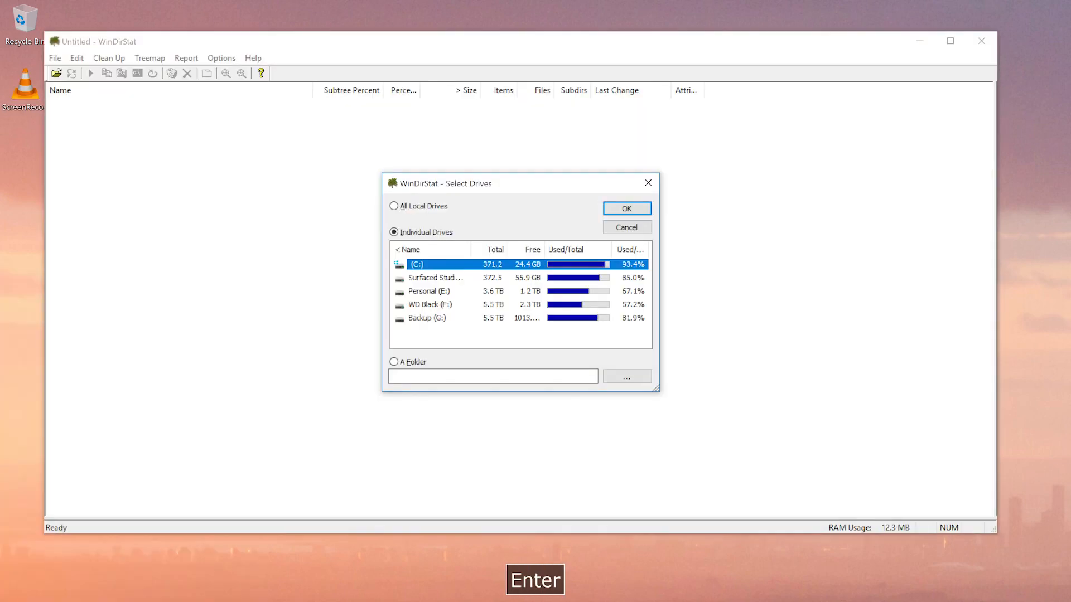
- Launch WinDirStat and choose drive C: in Select Drives to start the scan
{"action": "key", "text": "Enter"}
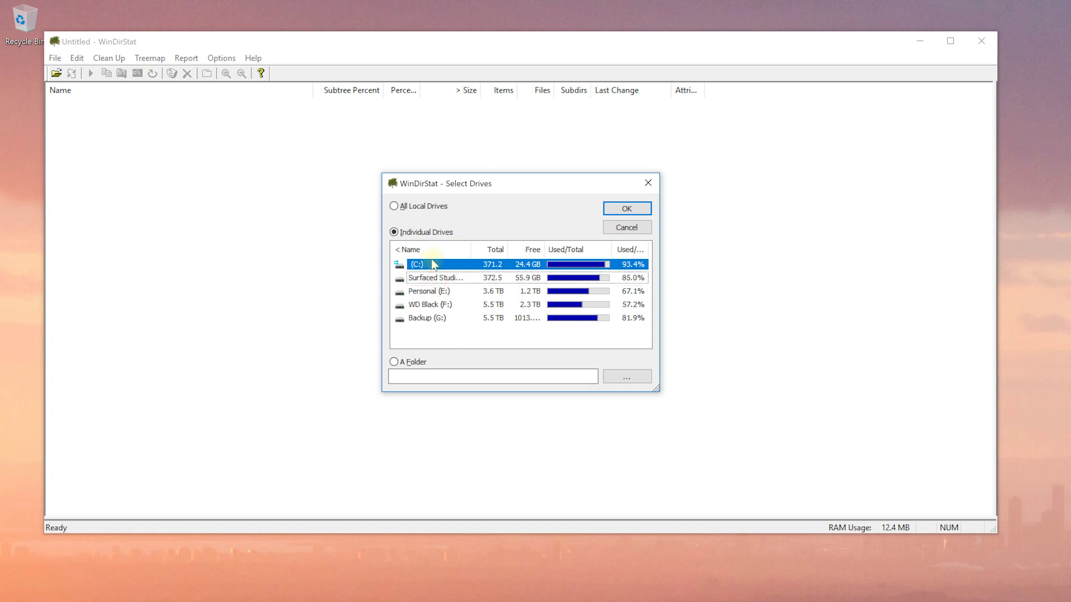
{"action": "left_click", "coordinate": [624, 209]}
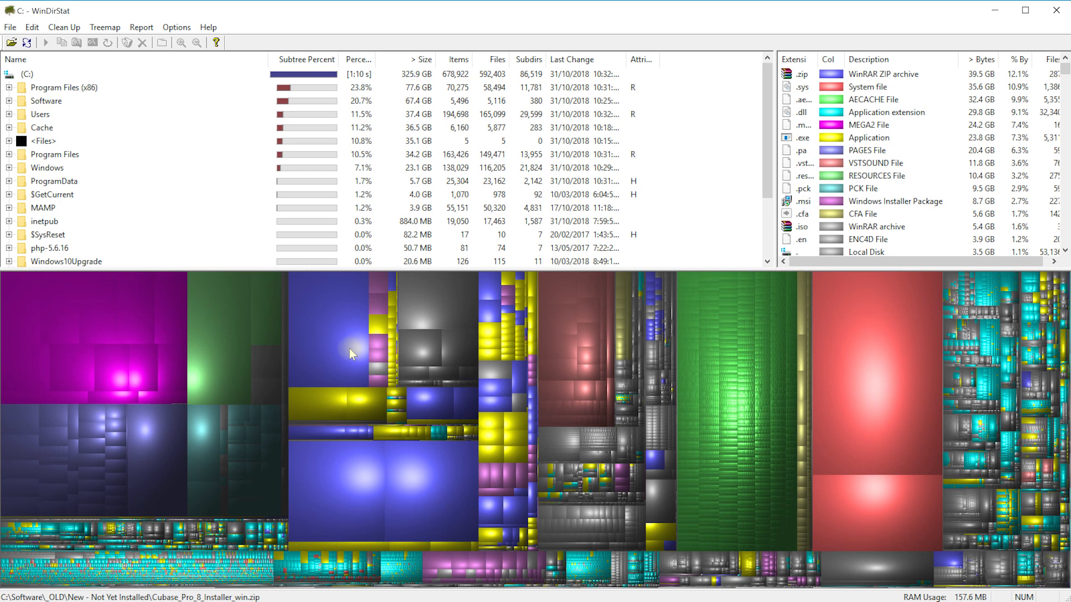
{"action": "mouse_move", "coordinate": [325, 335]}
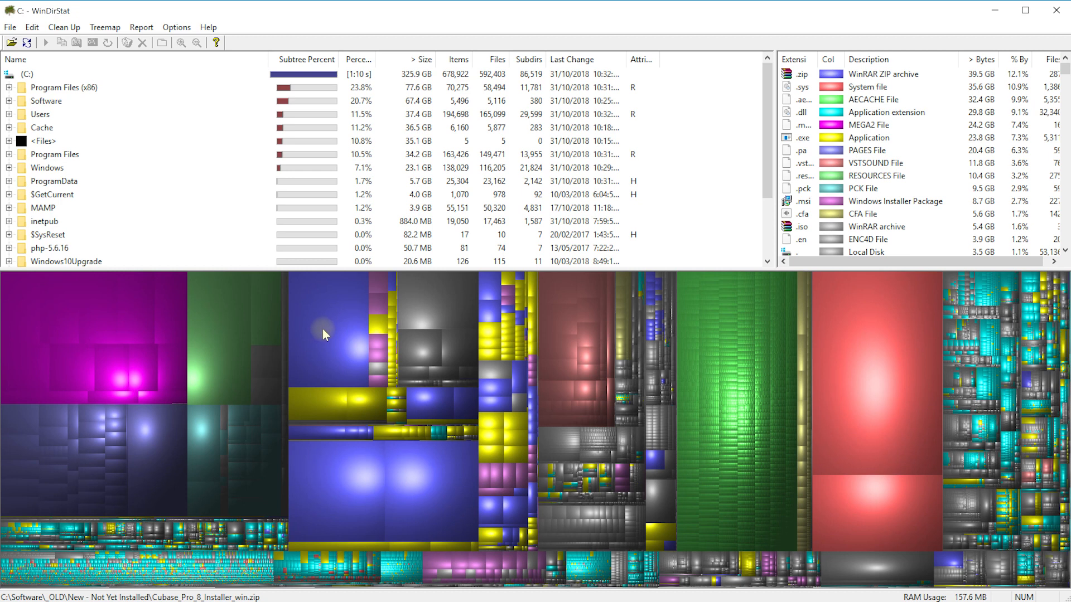
- Trace the large blue treemap block to the After Effects folder under C:\Cache
{"action": "left_click", "coordinate": [328, 328]}
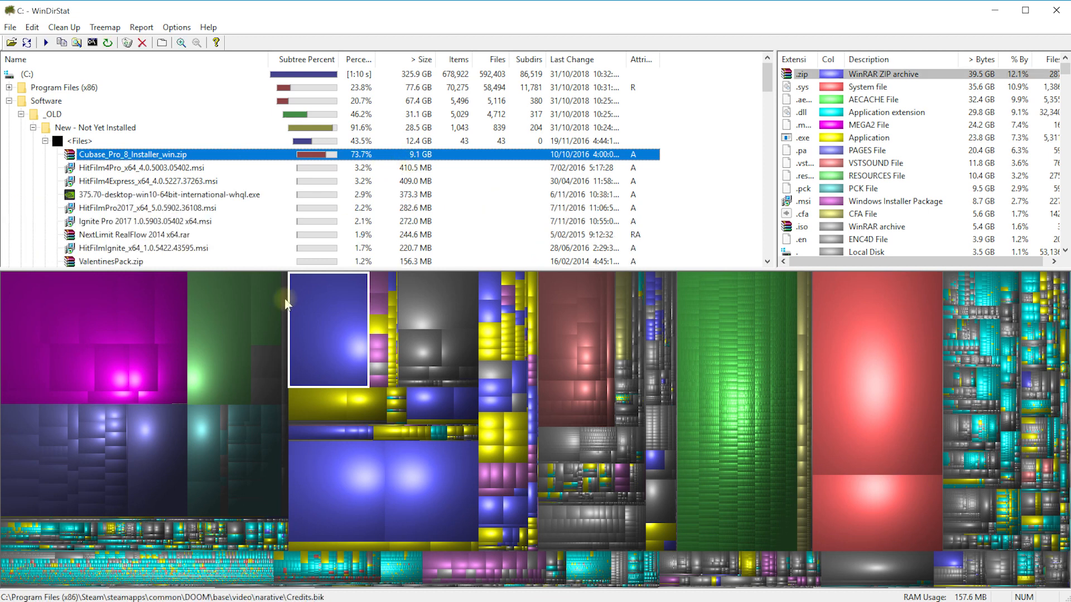
{"action": "left_click", "coordinate": [98, 307]}
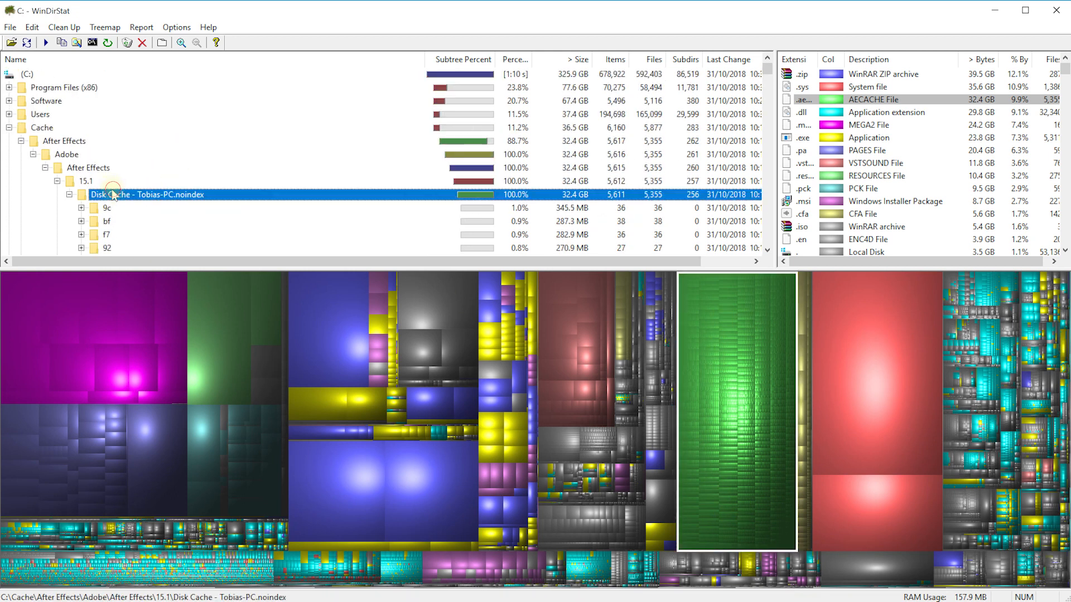
{"action": "left_click", "coordinate": [88, 169]}
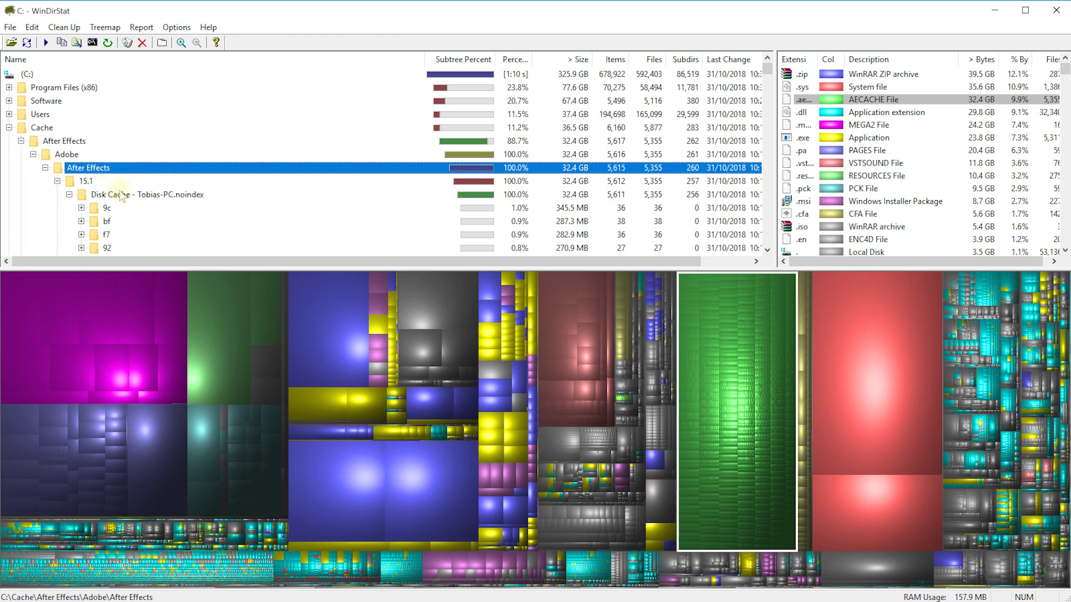
{"action": "left_click", "coordinate": [42, 127]}
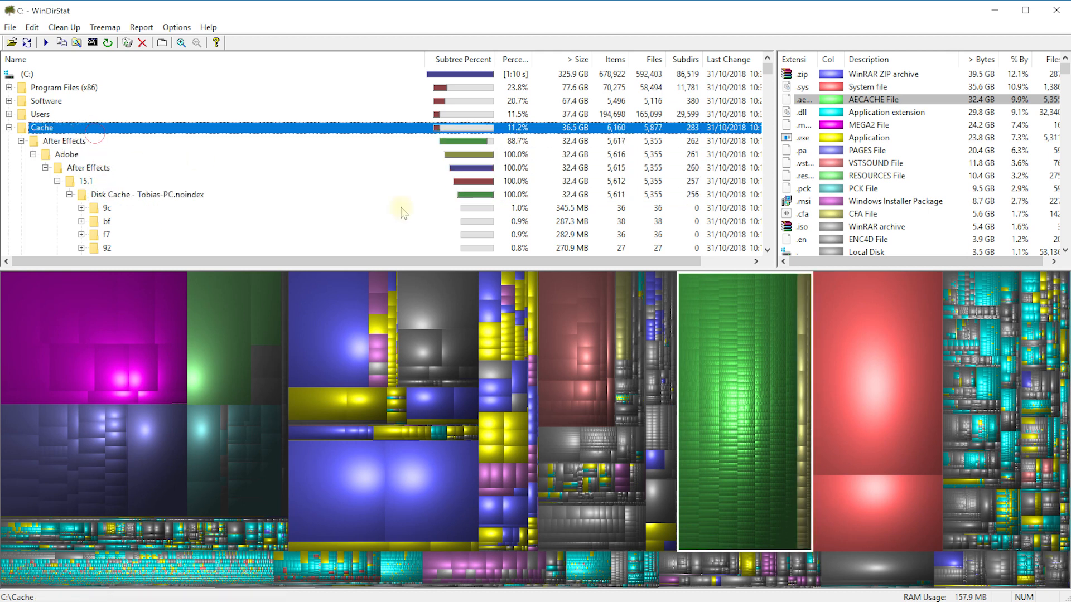
- Expand After Effects down to the 15.1 version folder holding the 32.4 GB disk cache
{"action": "left_click", "coordinate": [87, 168]}
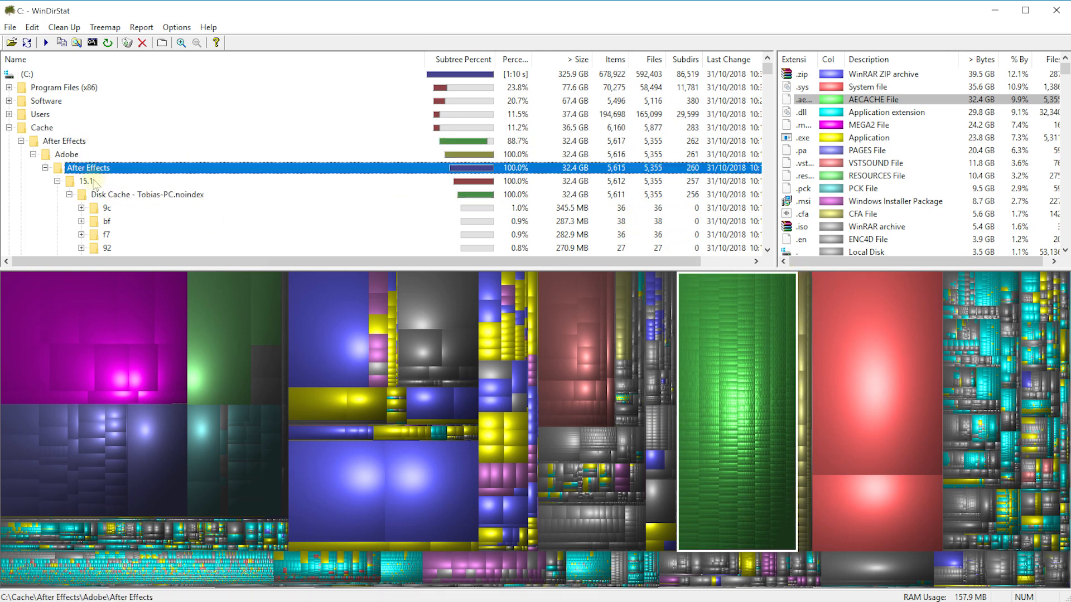
{"action": "left_click", "coordinate": [86, 180]}
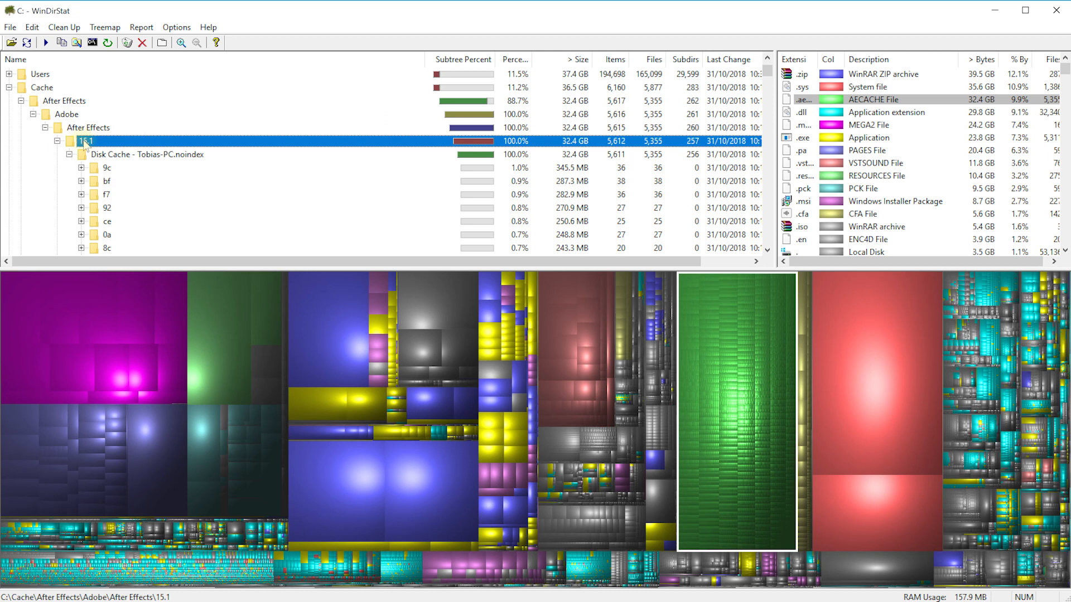
{"action": "left_click", "coordinate": [87, 127]}
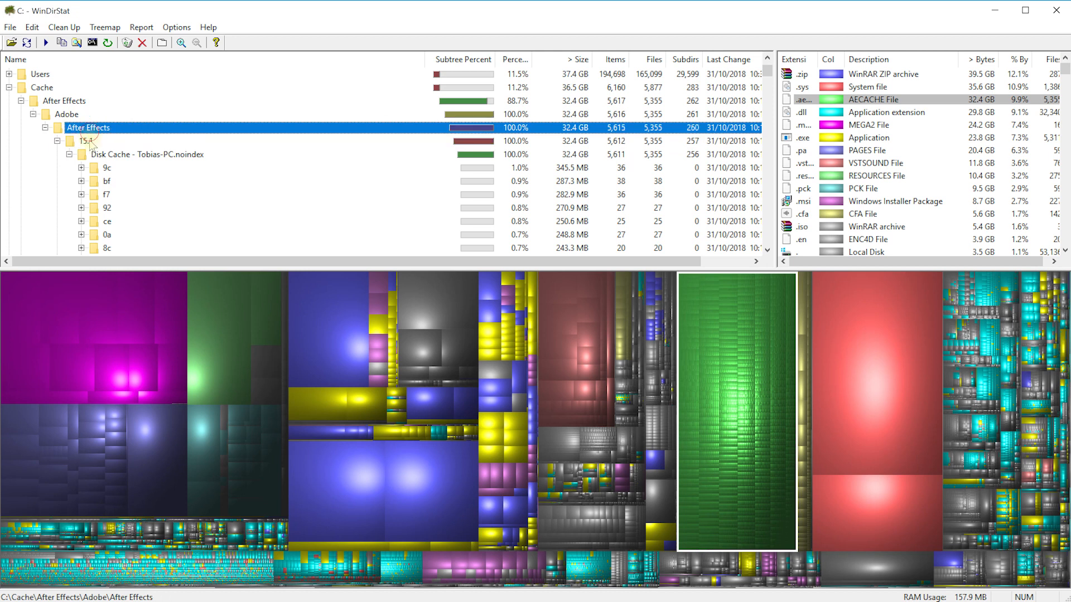
- Permanently delete the 32.4 GB After Effects 15.1 cache folder with 'Delete (no way to undelete!)'
{"action": "right_click", "coordinate": [87, 141]}
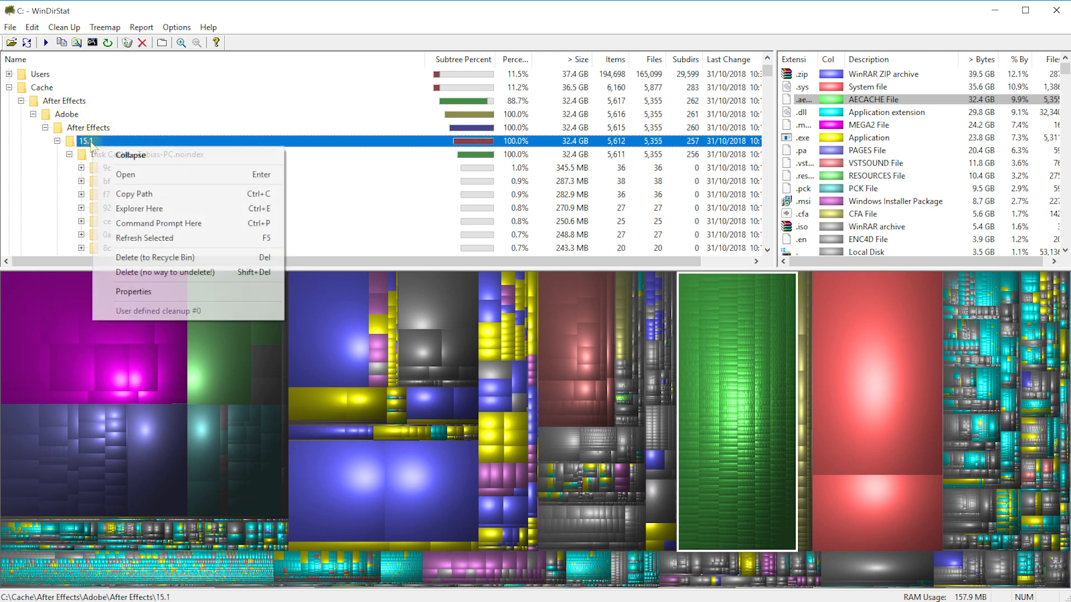
{"action": "mouse_move", "coordinate": [138, 208]}
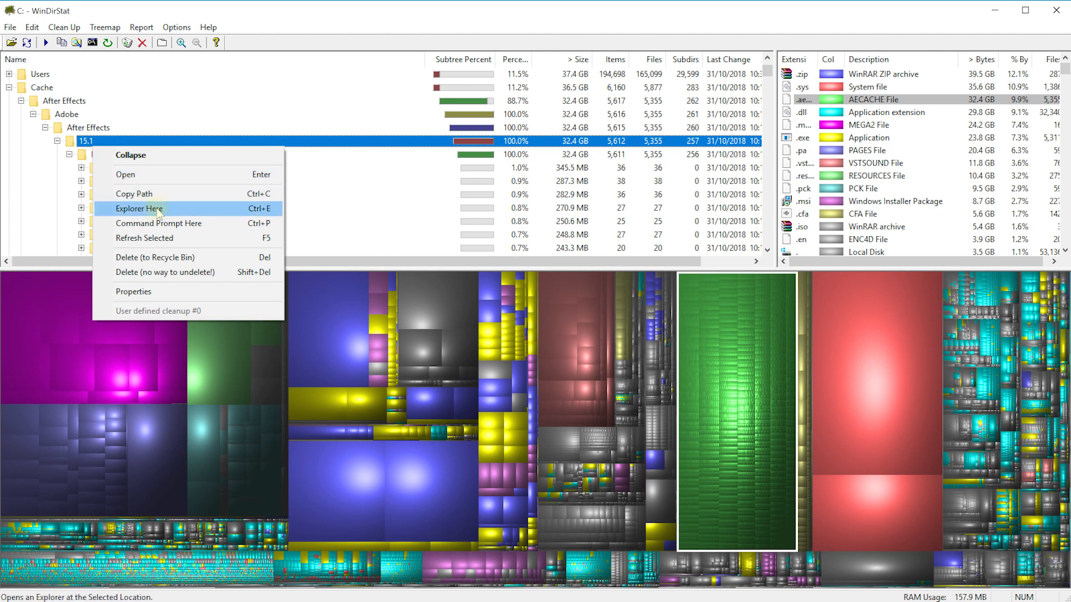
{"action": "mouse_move", "coordinate": [168, 257]}
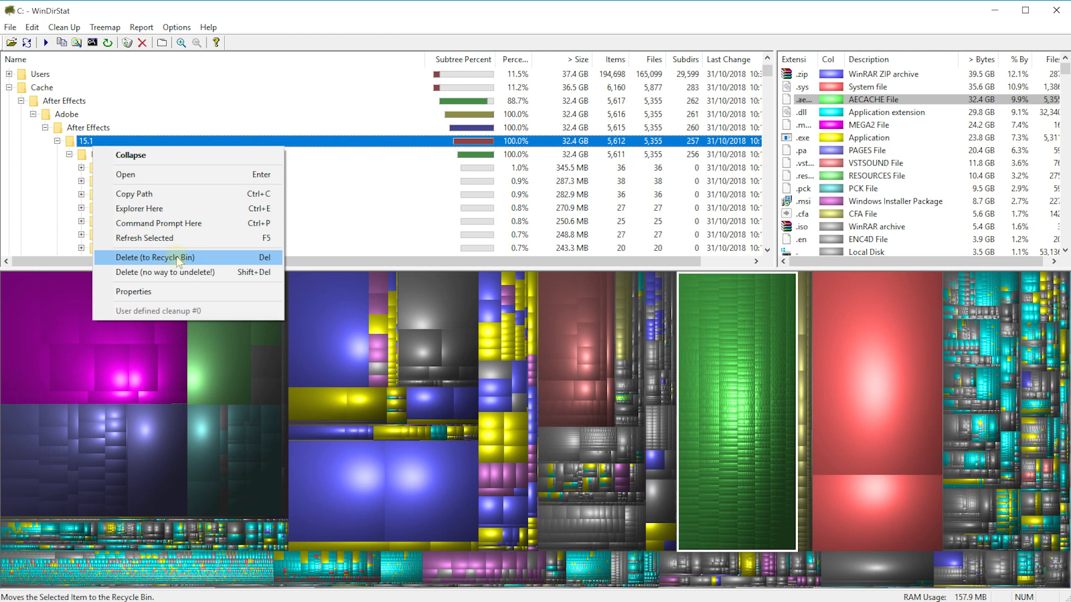
{"action": "mouse_move", "coordinate": [164, 273]}
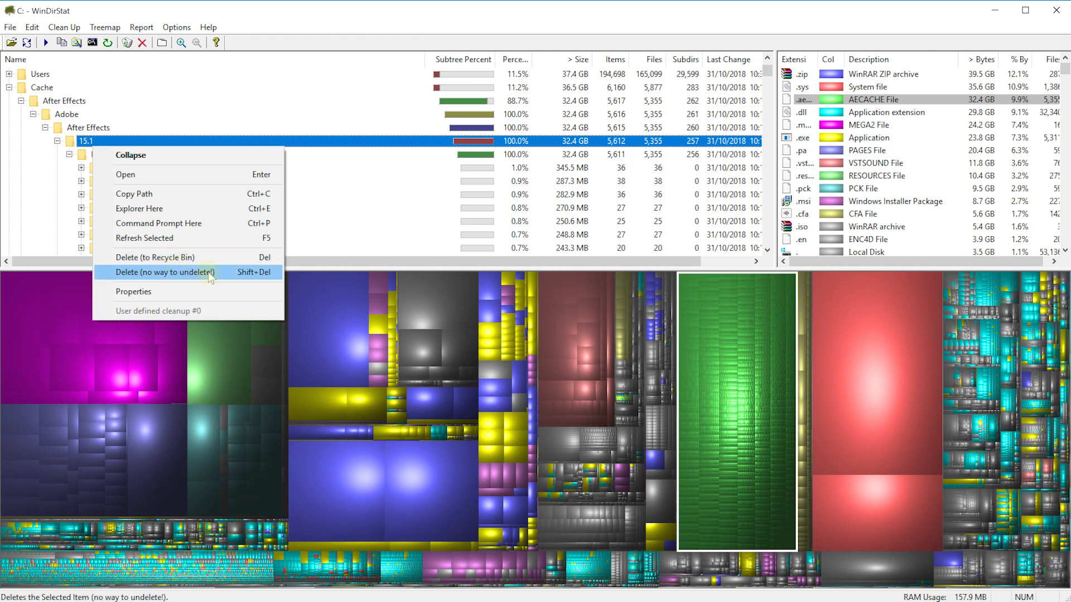
{"action": "left_click", "coordinate": [164, 272]}
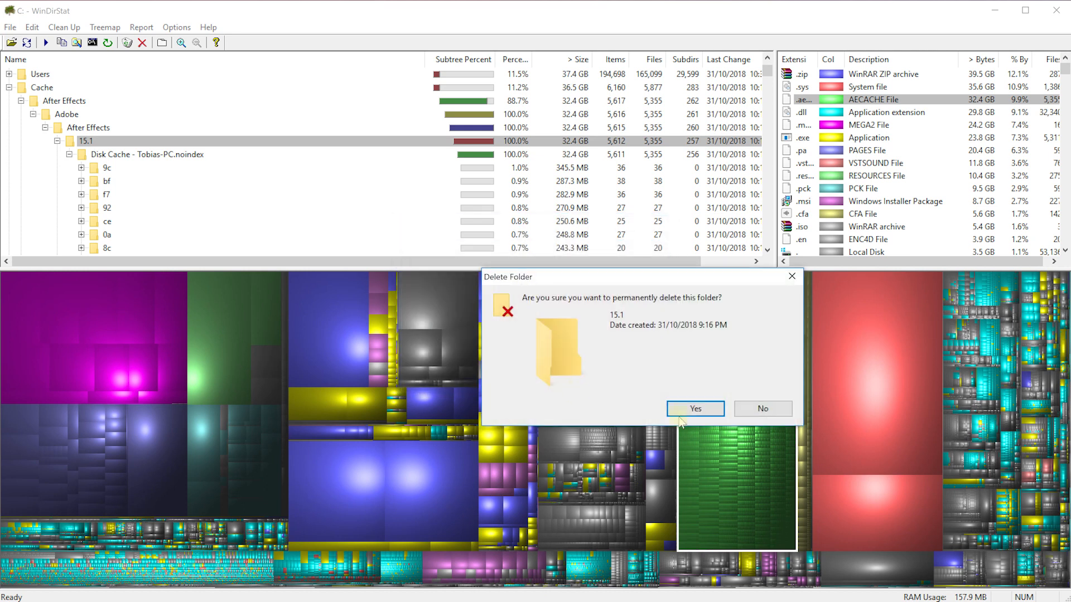
{"action": "left_click", "coordinate": [694, 408]}
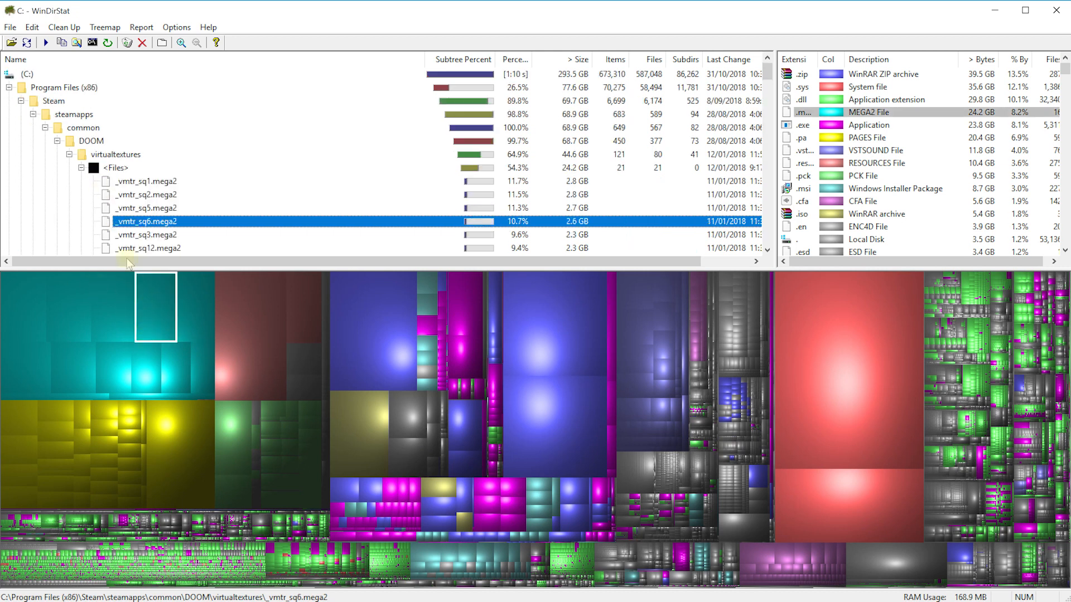
- Permanently delete the 31.1 GB _OLD folder under Software and let the rescan finish
{"action": "left_click", "coordinate": [89, 141]}
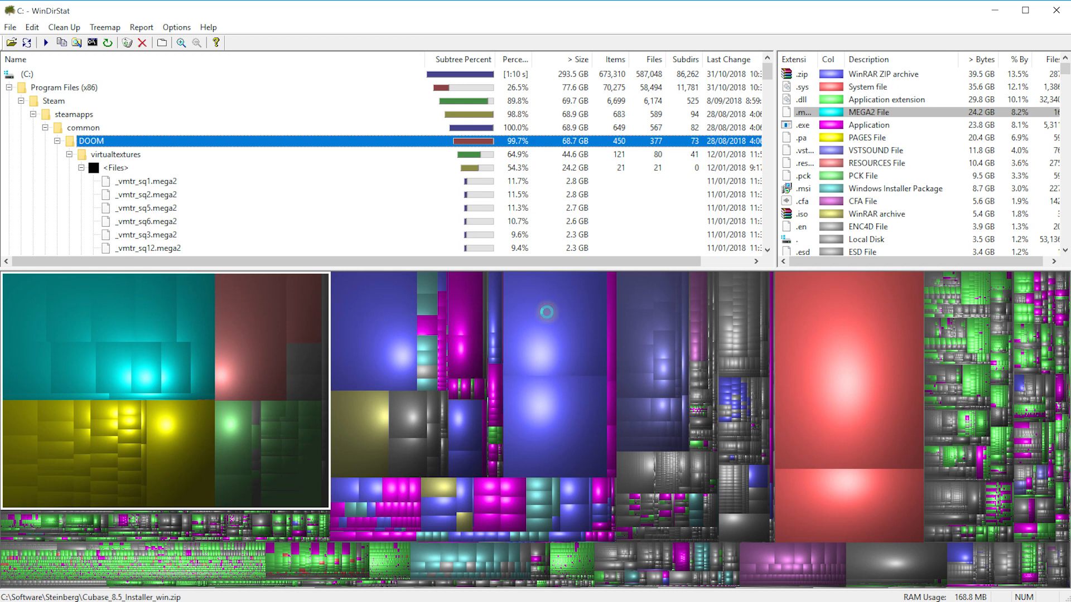
{"action": "left_click", "coordinate": [548, 311]}
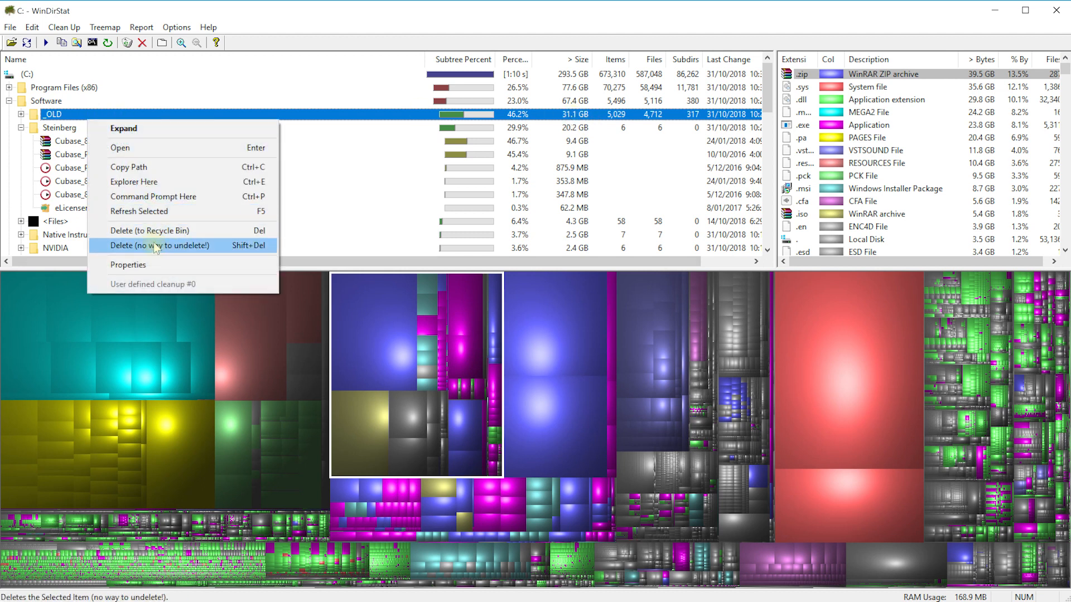
{"action": "left_click", "coordinate": [160, 246]}
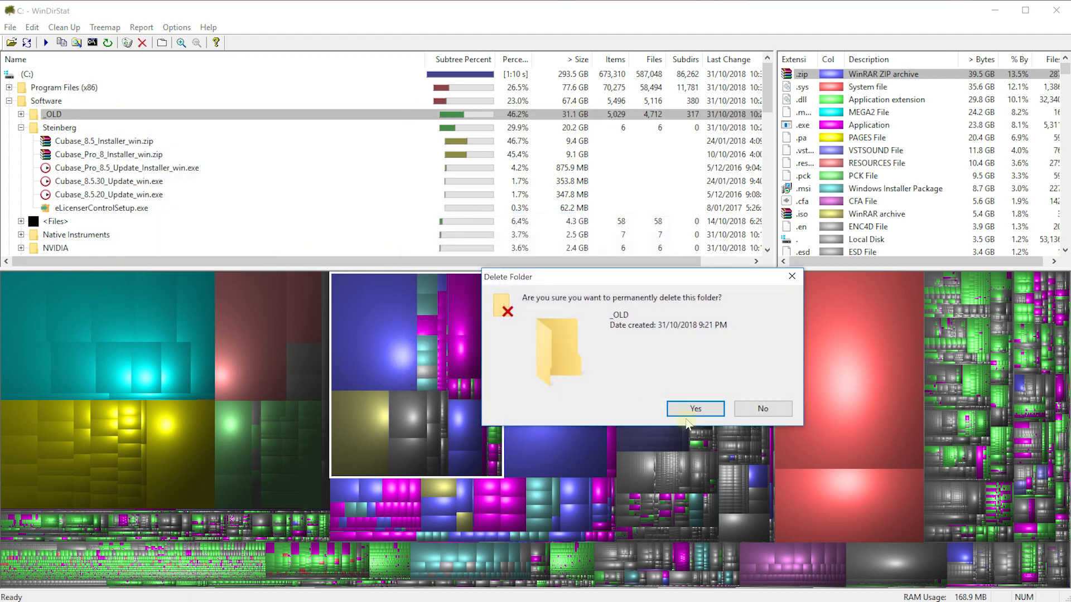
{"action": "left_click", "coordinate": [695, 408]}
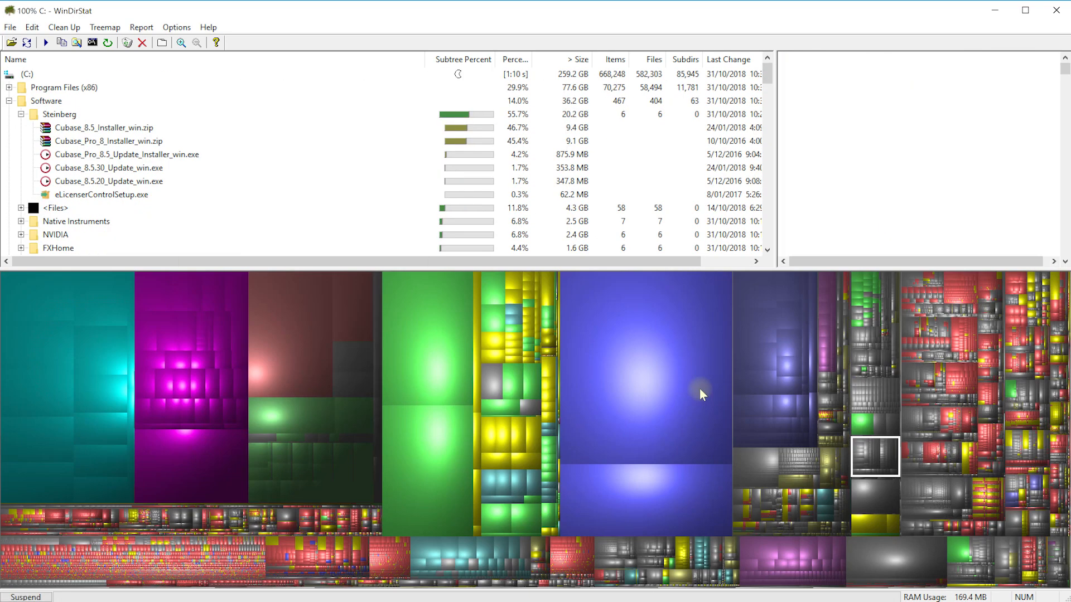
{"action": "left_click", "coordinate": [427, 433]}
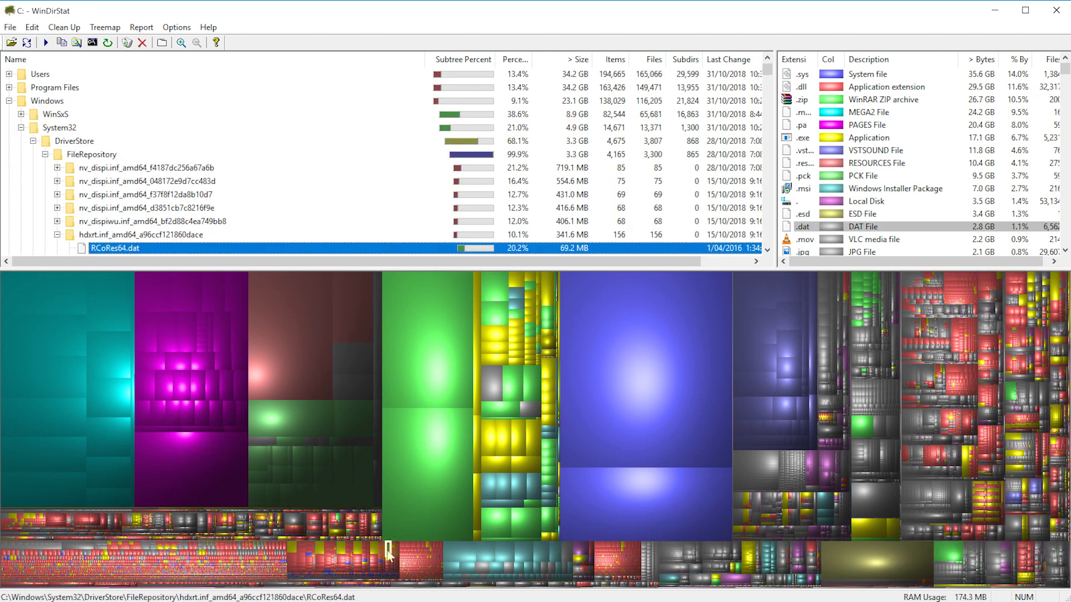
{"action": "mouse_move", "coordinate": [78, 116]}
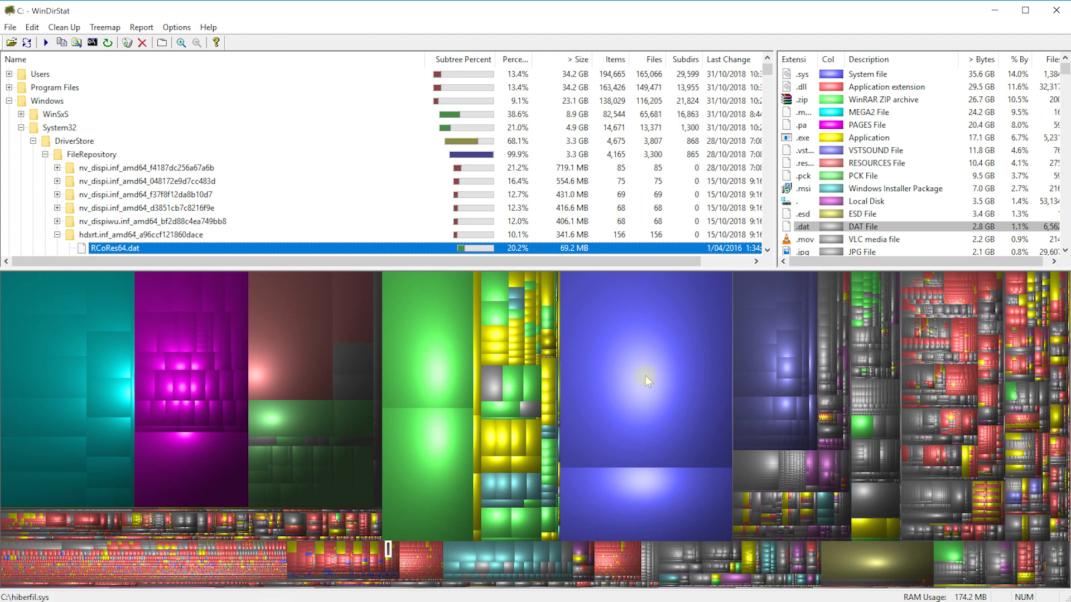
{"action": "mouse_move", "coordinate": [708, 422]}
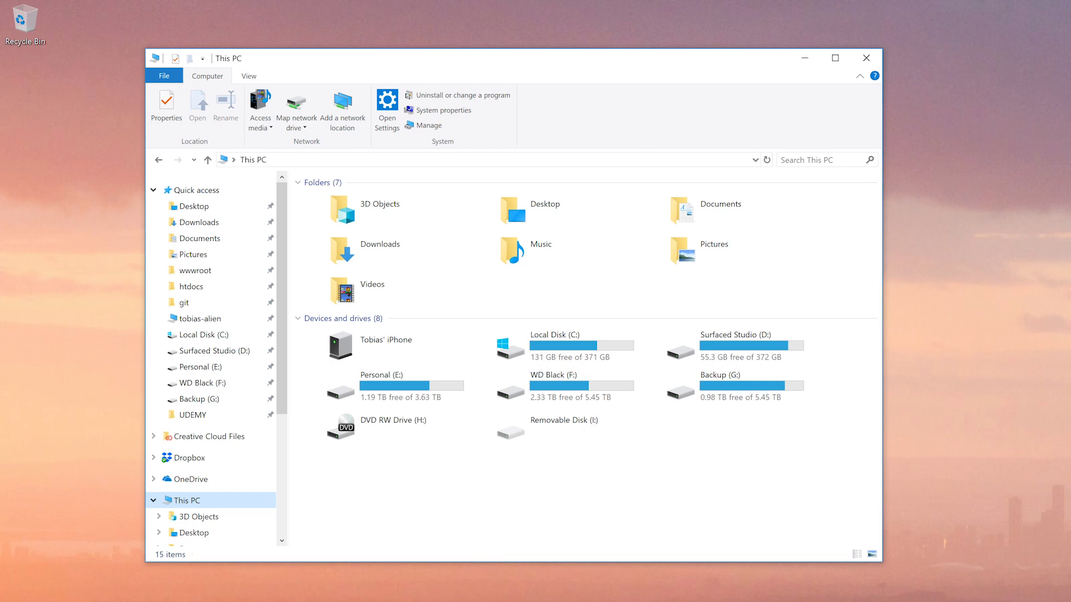
{"action": "mouse_move", "coordinate": [896, 402]}
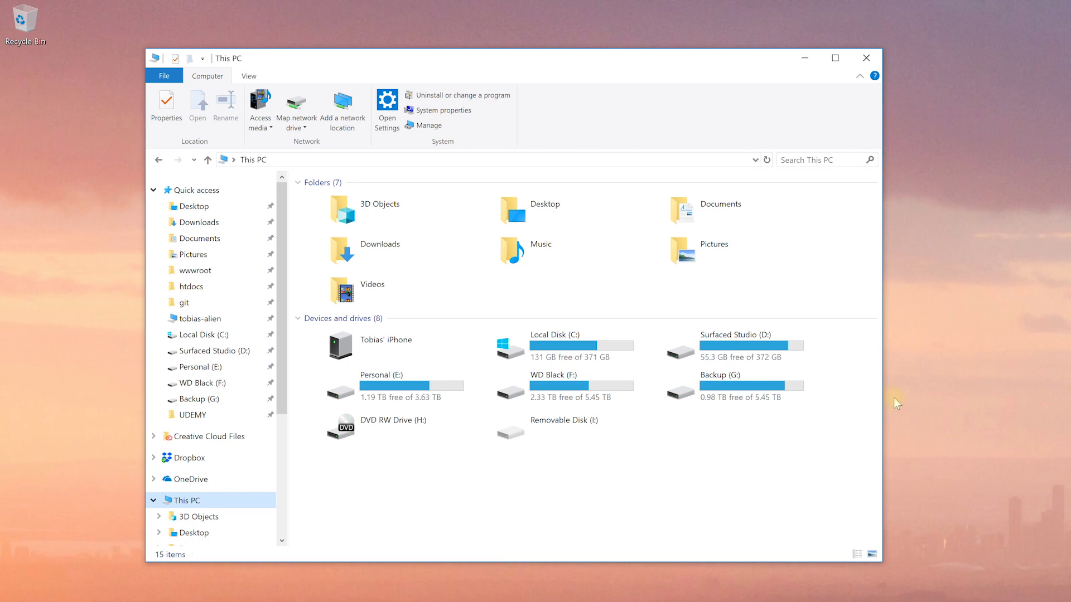
- Open Local Disk (C:) and select the 25.5 GB hiberfil.sys system file
{"action": "double_click", "coordinate": [531, 335]}
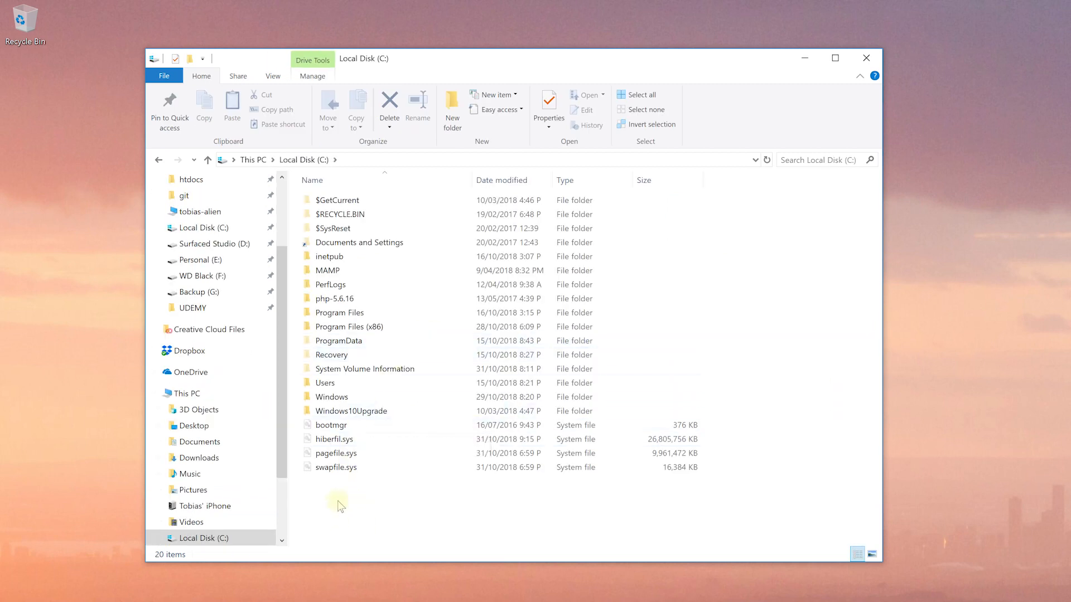
{"action": "left_click", "coordinate": [334, 438]}
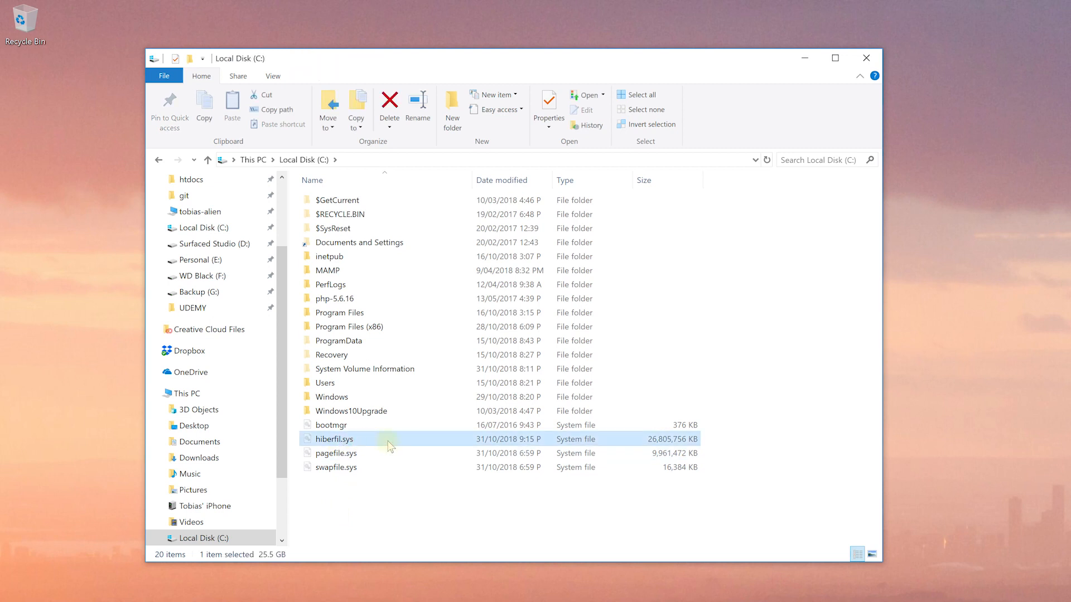
{"action": "mouse_move", "coordinate": [389, 439]}
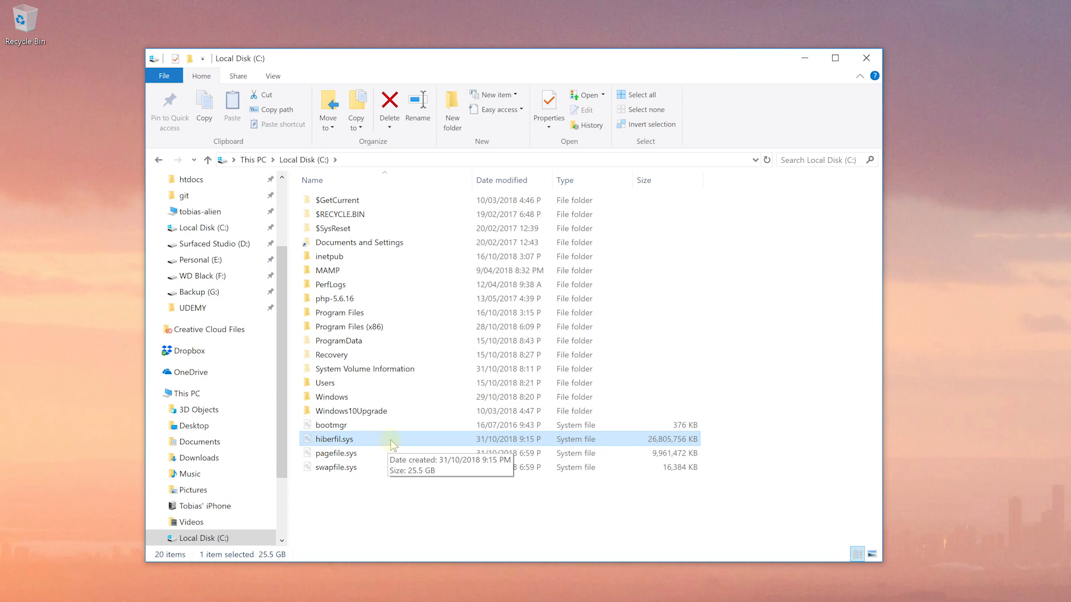
{"action": "mouse_move", "coordinate": [721, 443]}
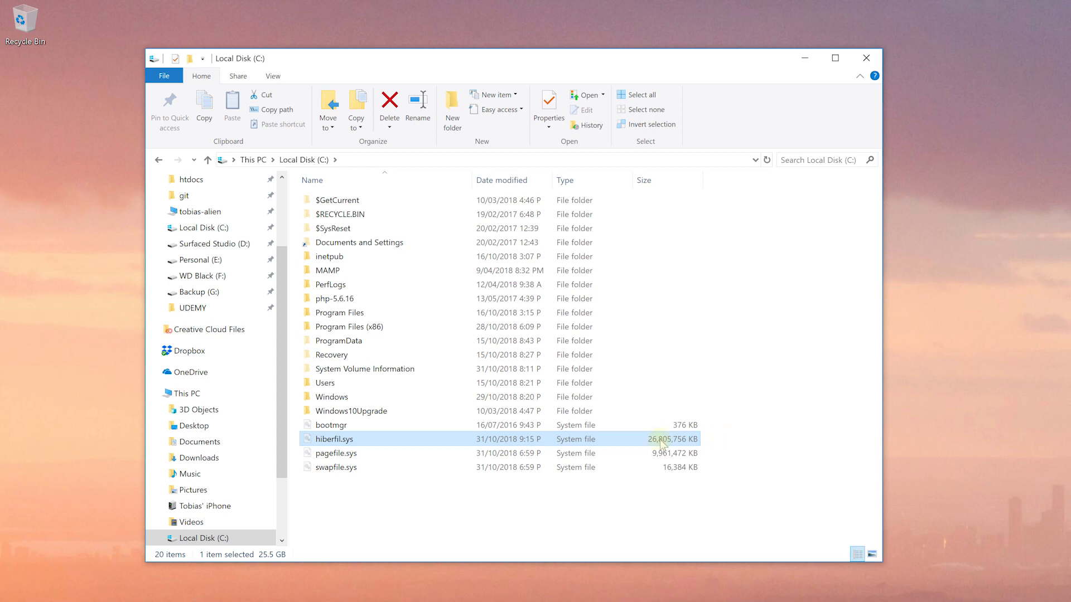
{"action": "mouse_move", "coordinate": [761, 459]}
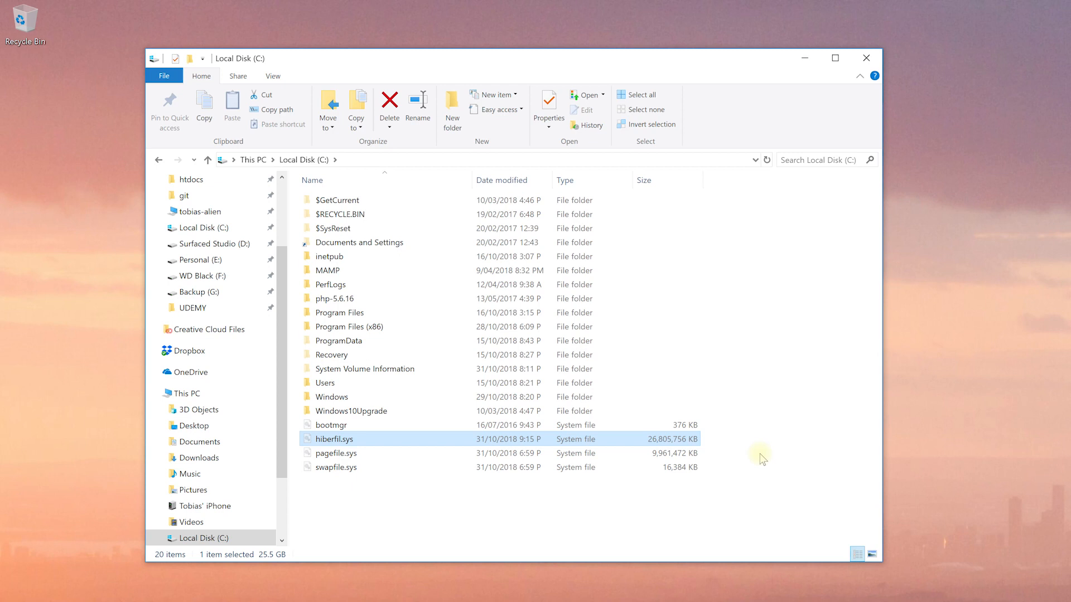
{"action": "mouse_move", "coordinate": [778, 449]}
{"action": "type", "text": "power"}
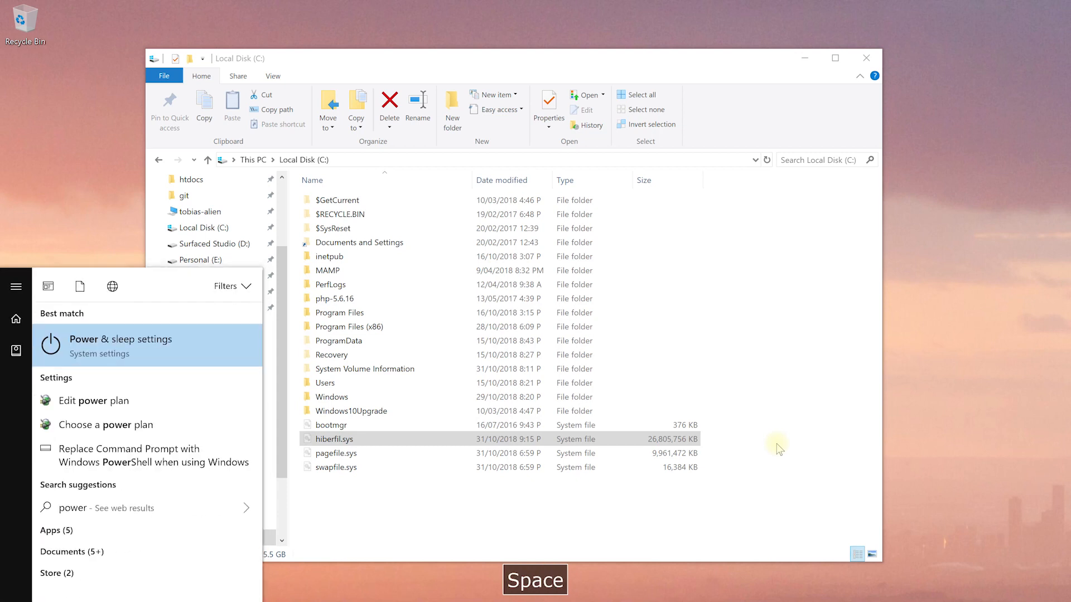
- Reach the additional power settings (Power Options) from Power & sleep
{"action": "key", "text": "space"}
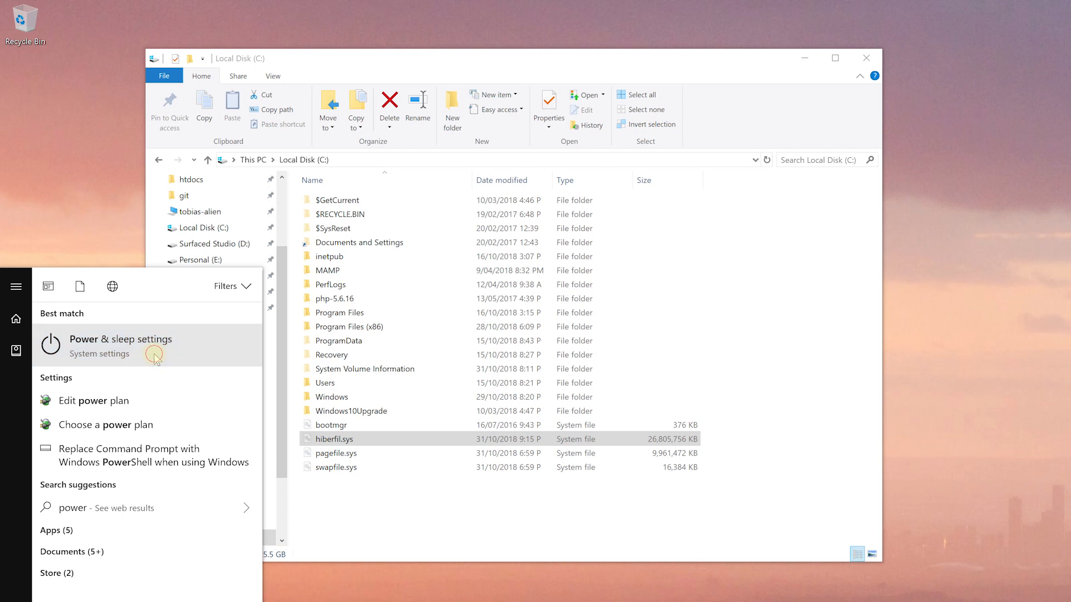
{"action": "left_click", "coordinate": [120, 339]}
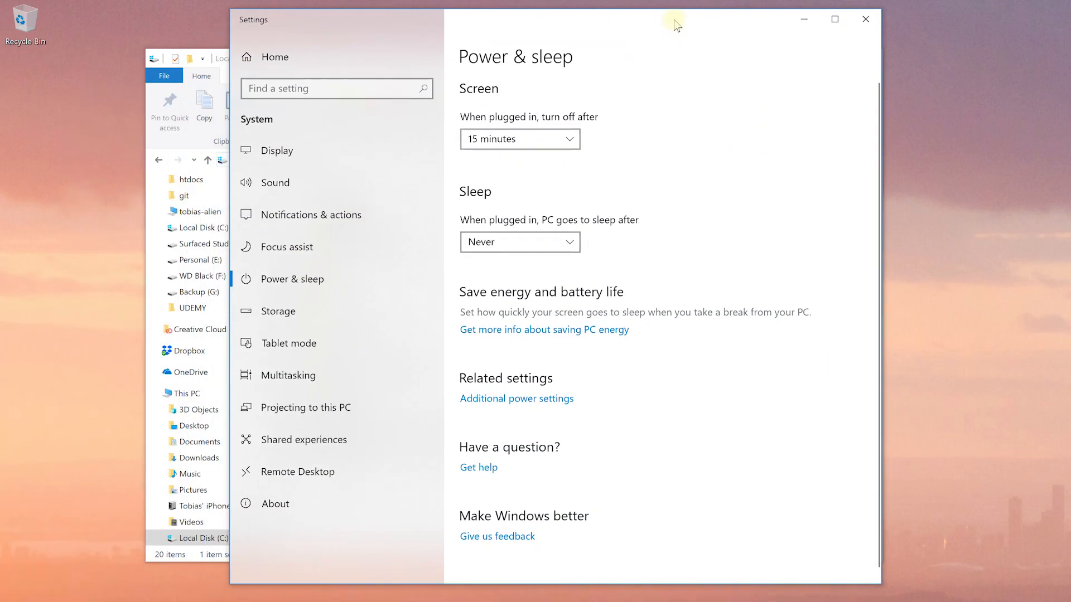
{"action": "mouse_move", "coordinate": [722, 141]}
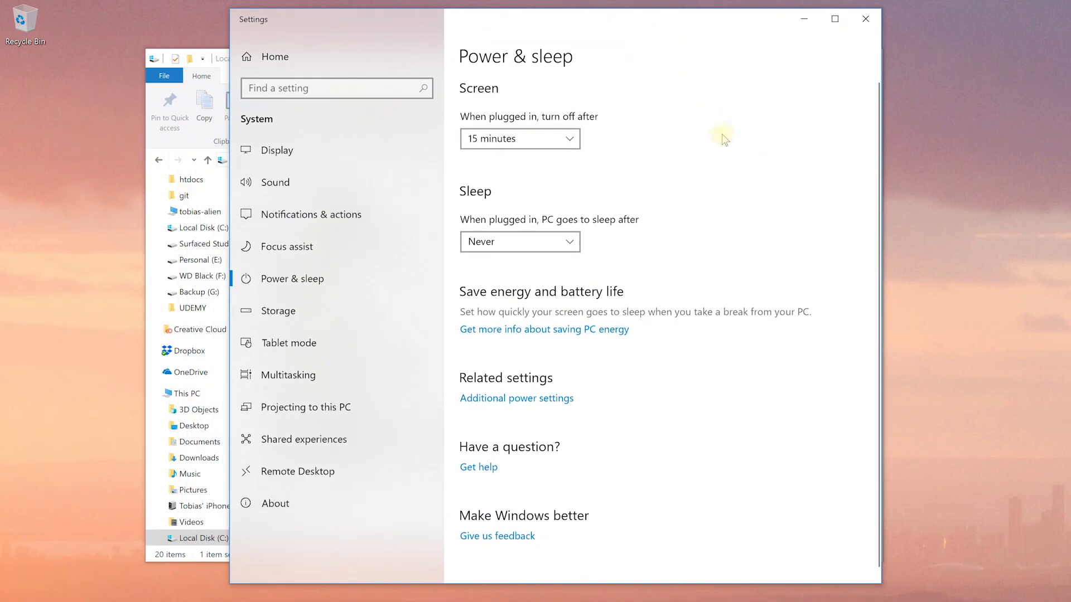
{"action": "mouse_move", "coordinate": [727, 139]}
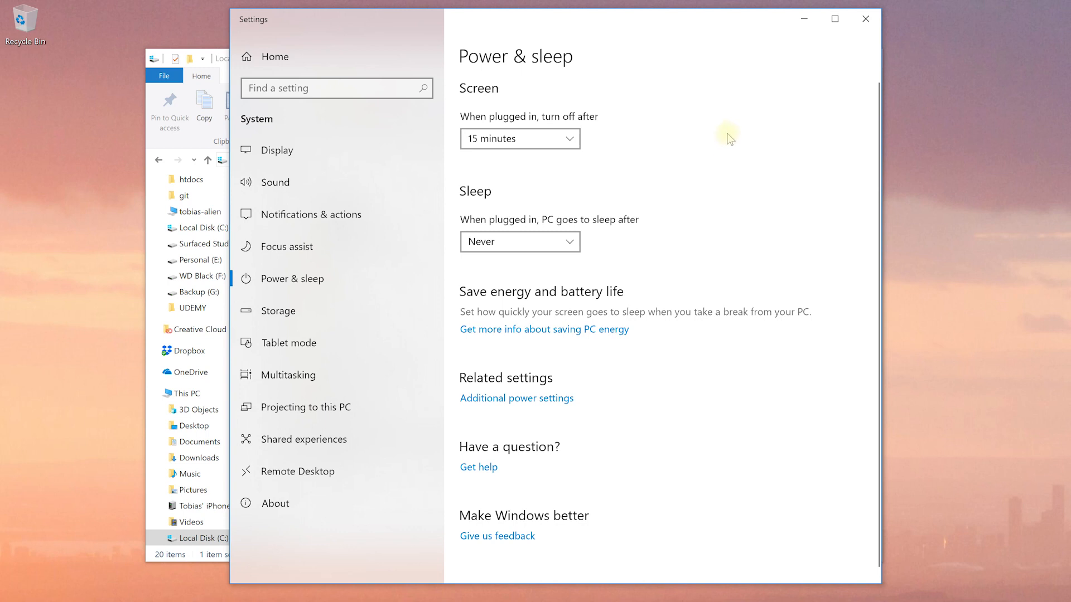
{"action": "mouse_move", "coordinate": [516, 398]}
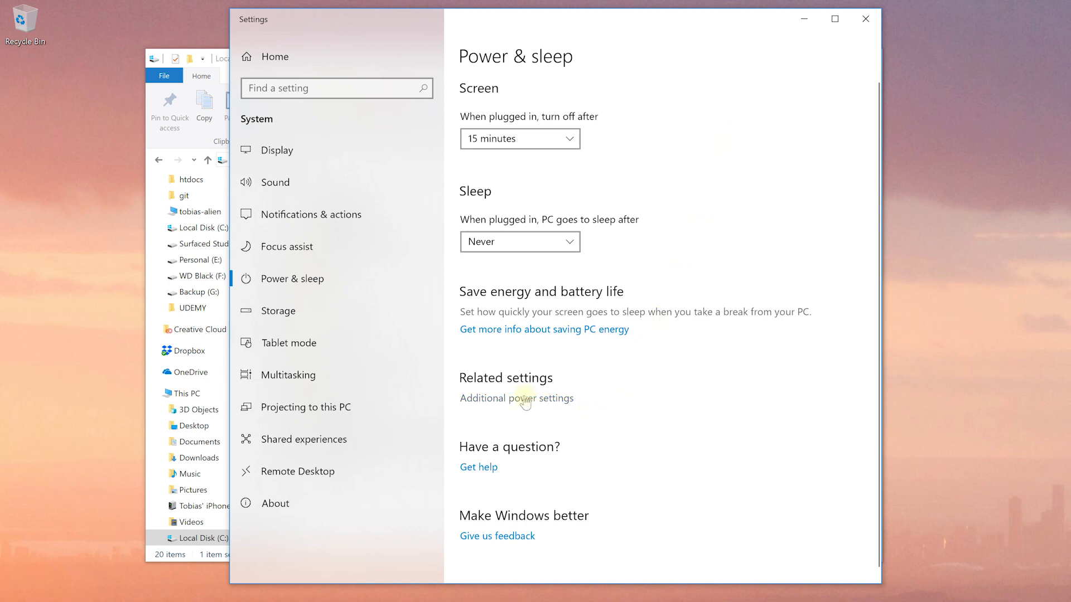
{"action": "left_click", "coordinate": [516, 398]}
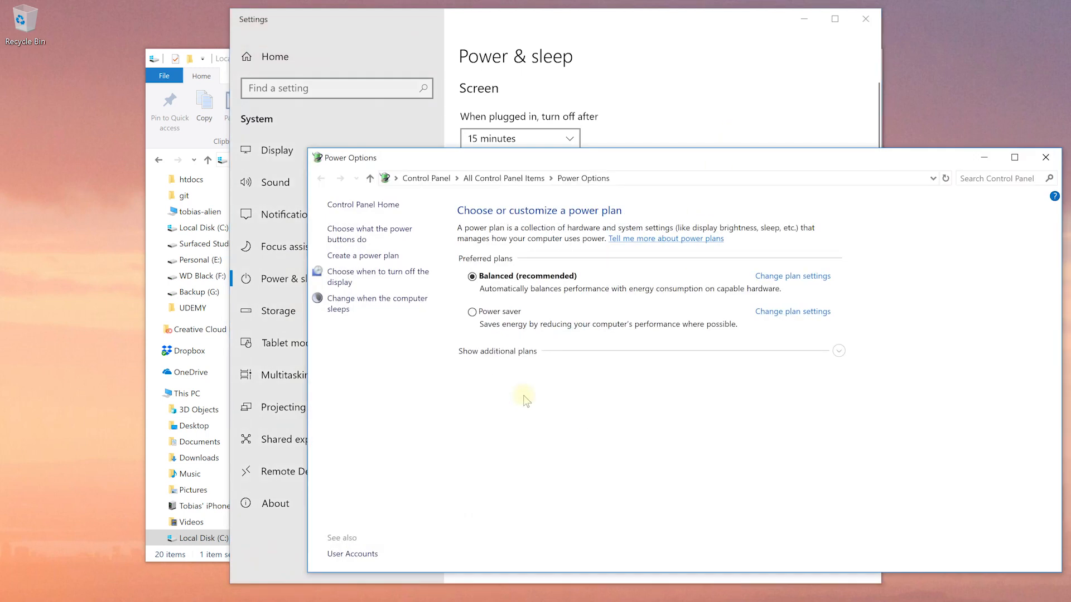
{"action": "left_click_drag", "start_coordinate": [345, 157], "coordinate": [246, 135]}
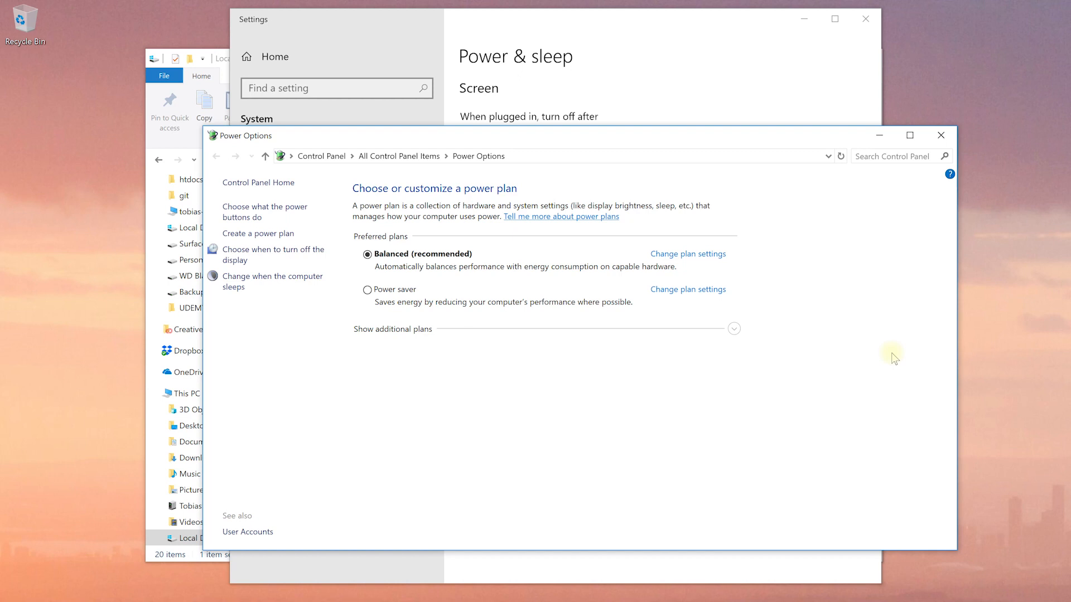
{"action": "mouse_move", "coordinate": [607, 251]}
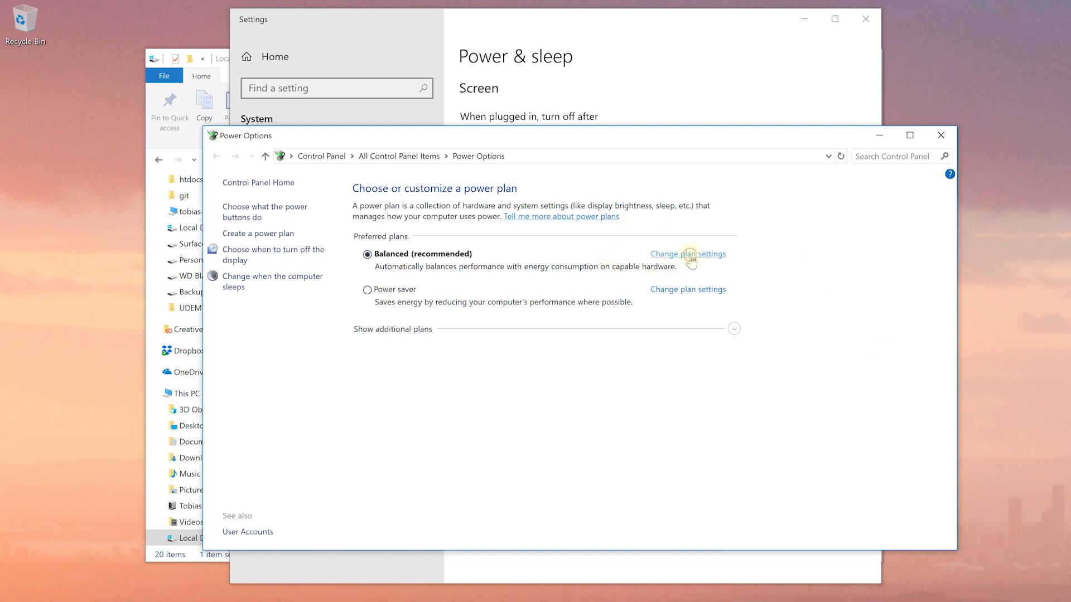
- Open the Balanced plan's advanced power settings down to Hibernate after under Sleep
{"action": "left_click", "coordinate": [687, 255]}
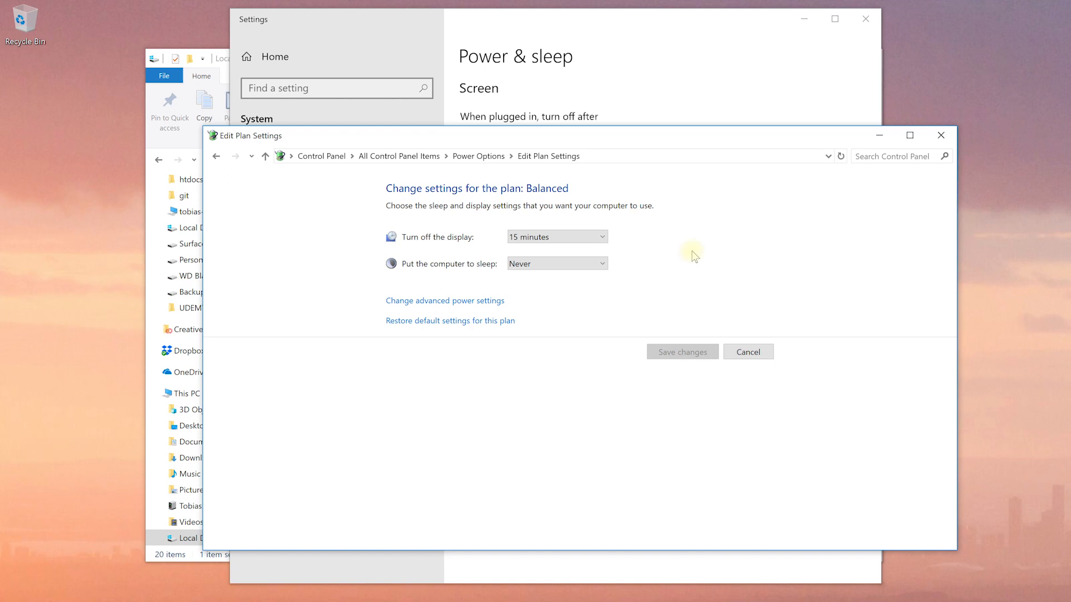
{"action": "mouse_move", "coordinate": [505, 294]}
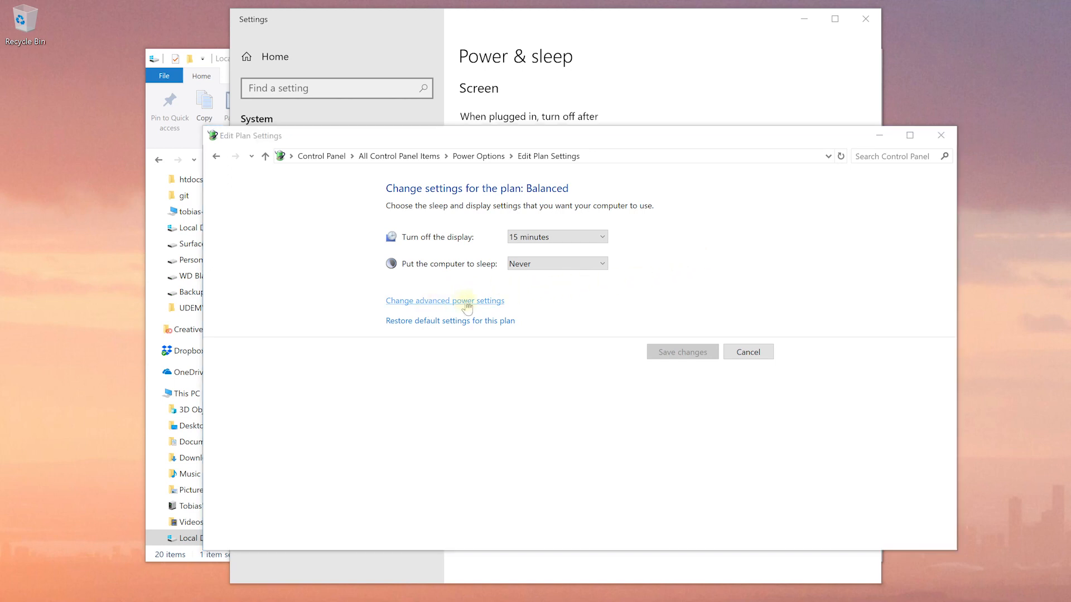
{"action": "left_click", "coordinate": [445, 300]}
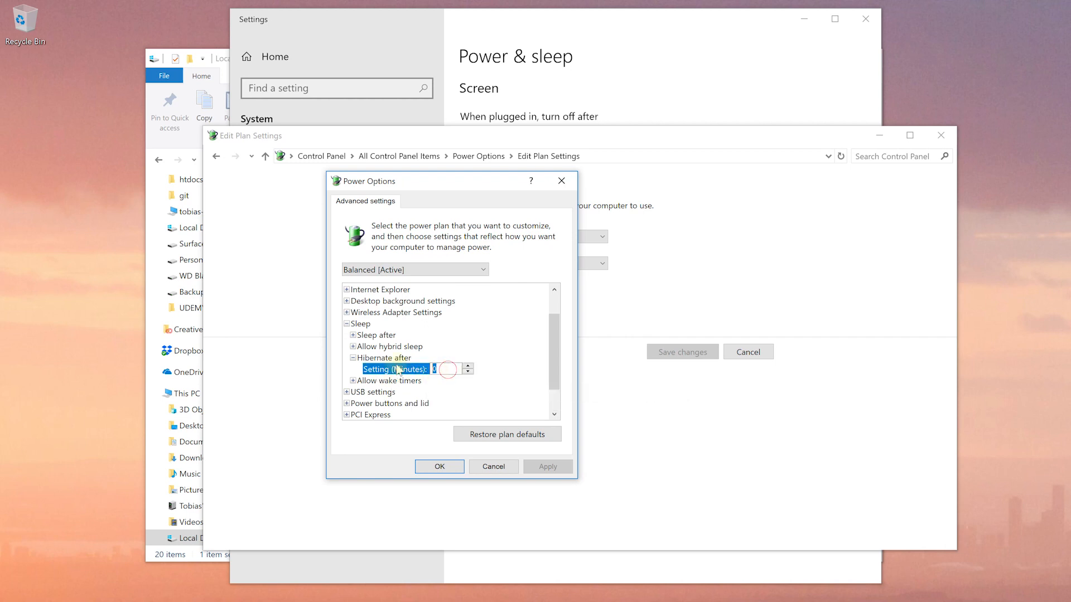
{"action": "key", "text": "Enter"}
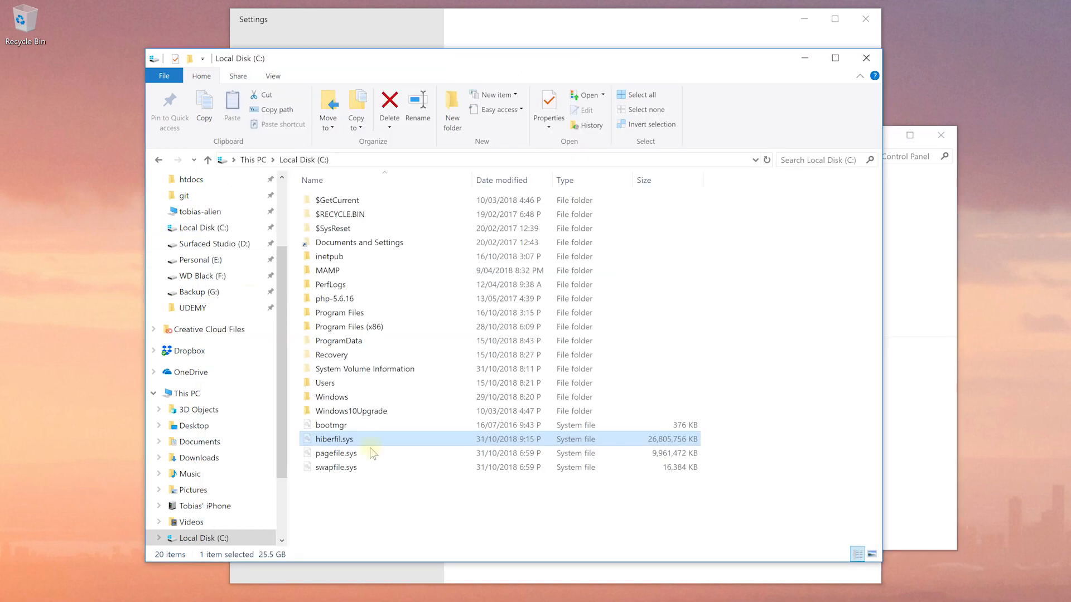
{"action": "mouse_move", "coordinate": [679, 444]}
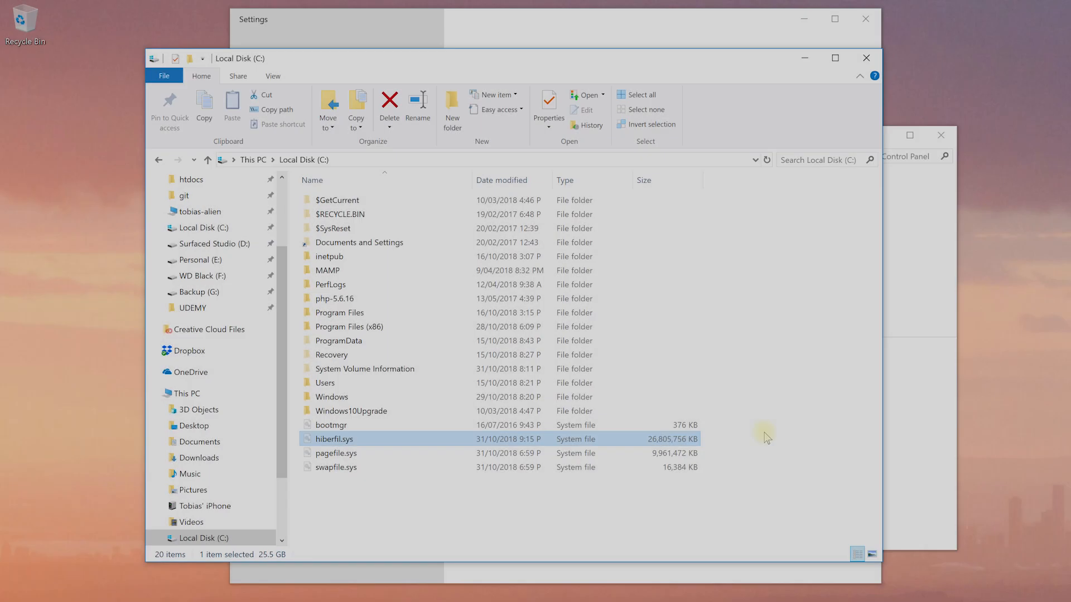
- Attempt to delete hiberfil.sys as administrator, cancel the File In Use warning, and search for Command Prompt
{"action": "left_click", "coordinate": [389, 110]}
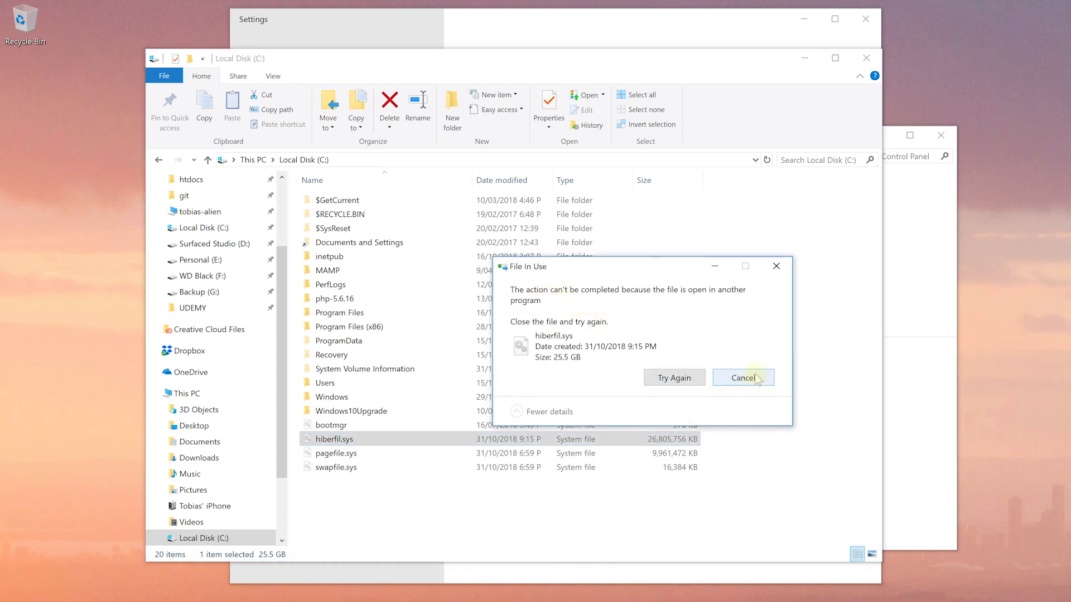
{"action": "left_click", "coordinate": [742, 378]}
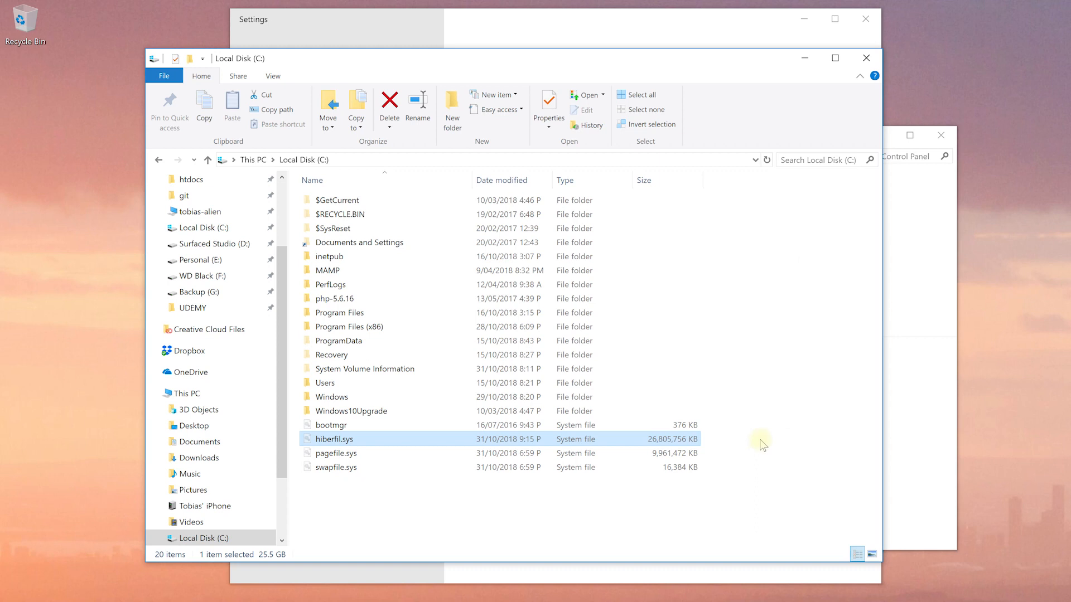
{"action": "key", "text": "Super"}
{"action": "type", "text": "command"}
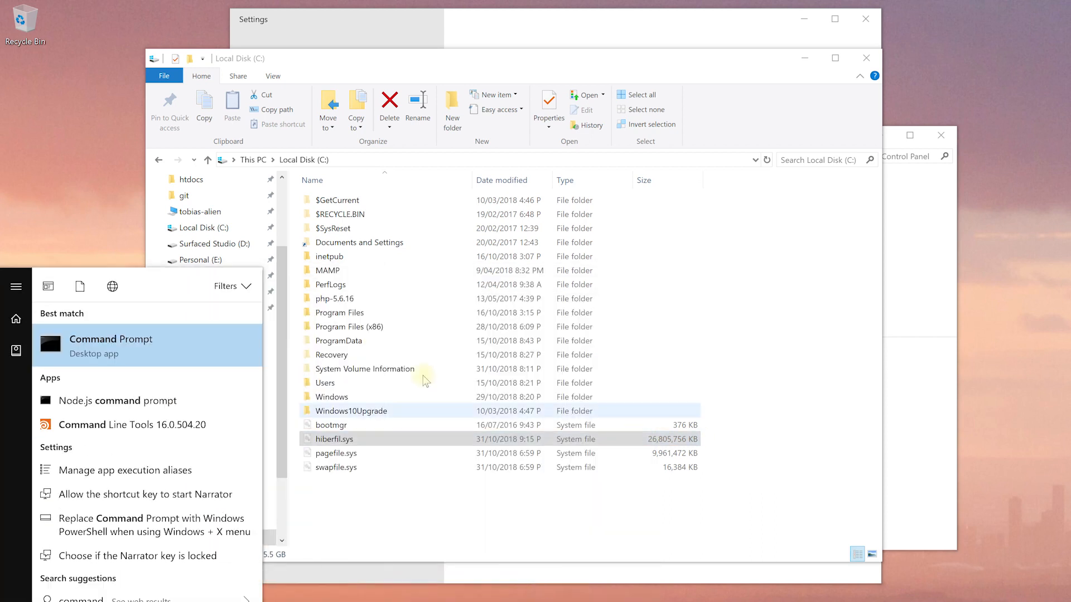
- Run 'powercfg.exe /hibernate off' in an administrator Command Prompt to remove hiberfil.sys
{"action": "right_click", "coordinate": [111, 339]}
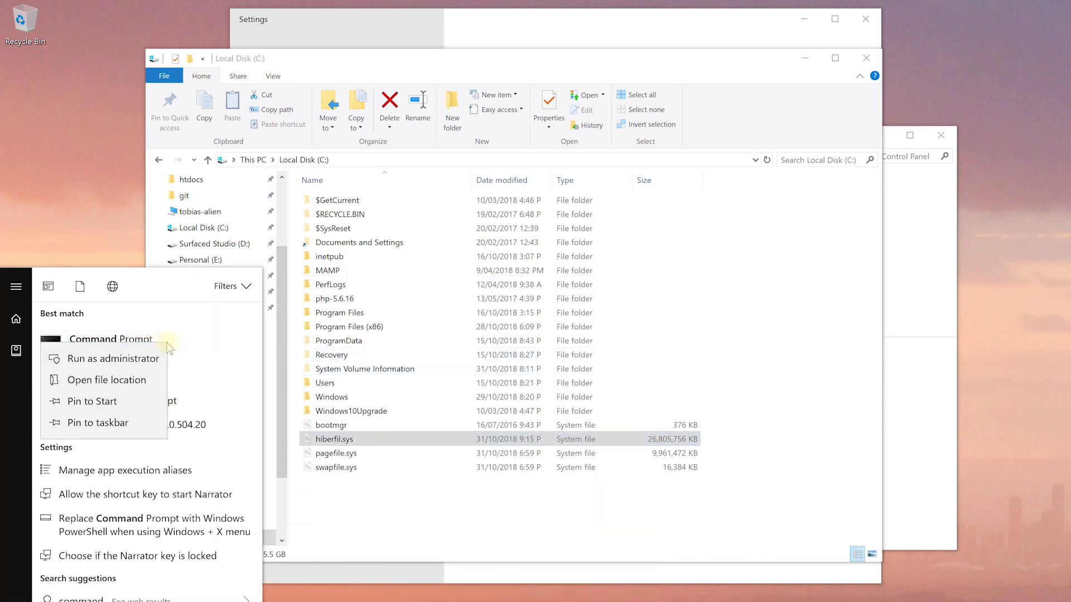
{"action": "left_click", "coordinate": [114, 358]}
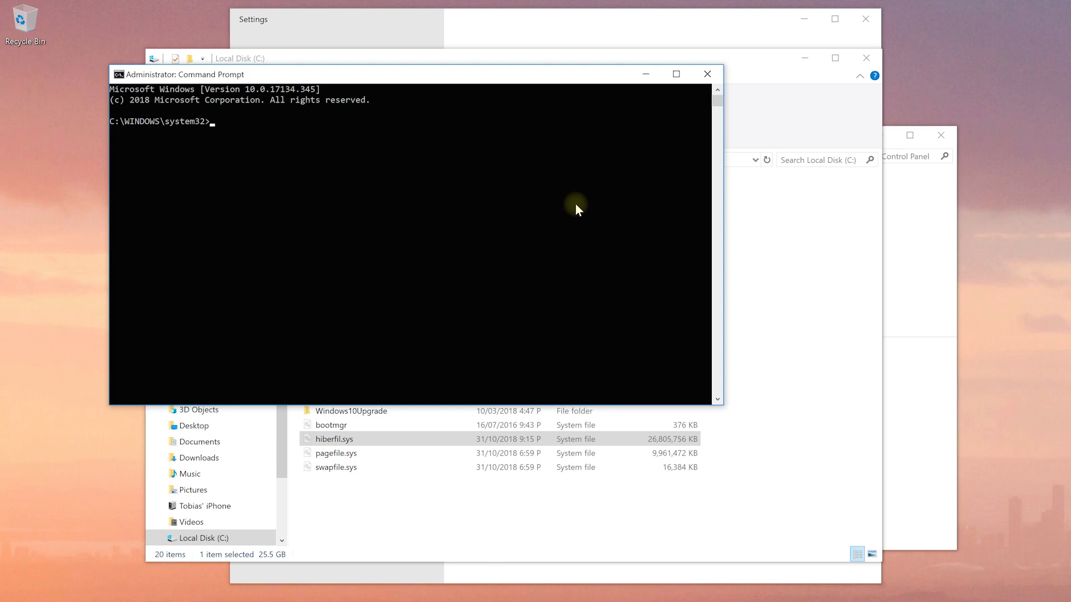
{"action": "type", "text": "powercfg.exe /"}
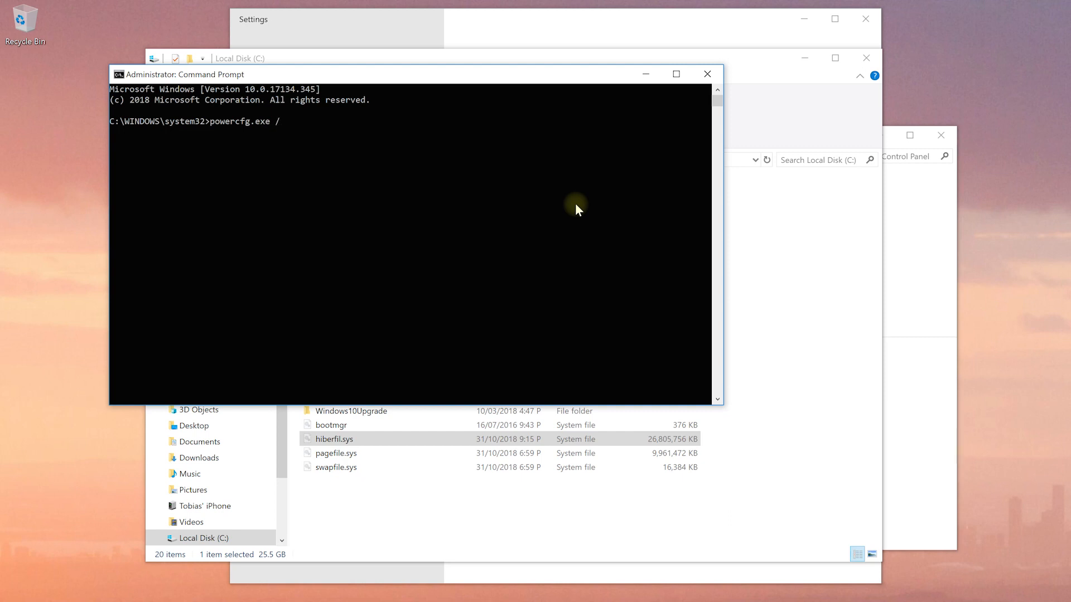
{"action": "type", "text": "hibernate"}
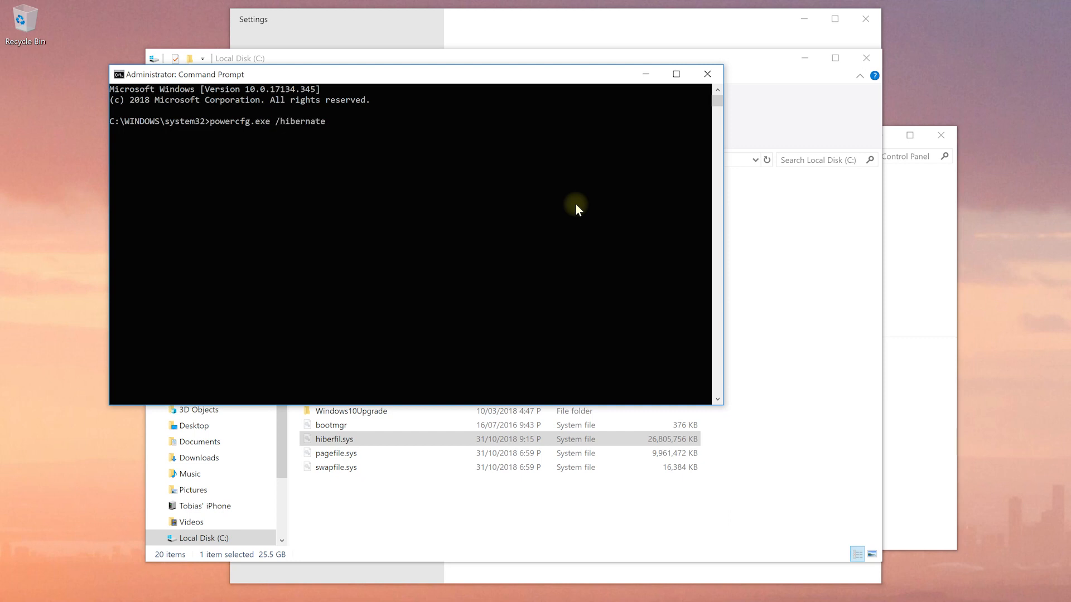
{"action": "type", "text": "off"}
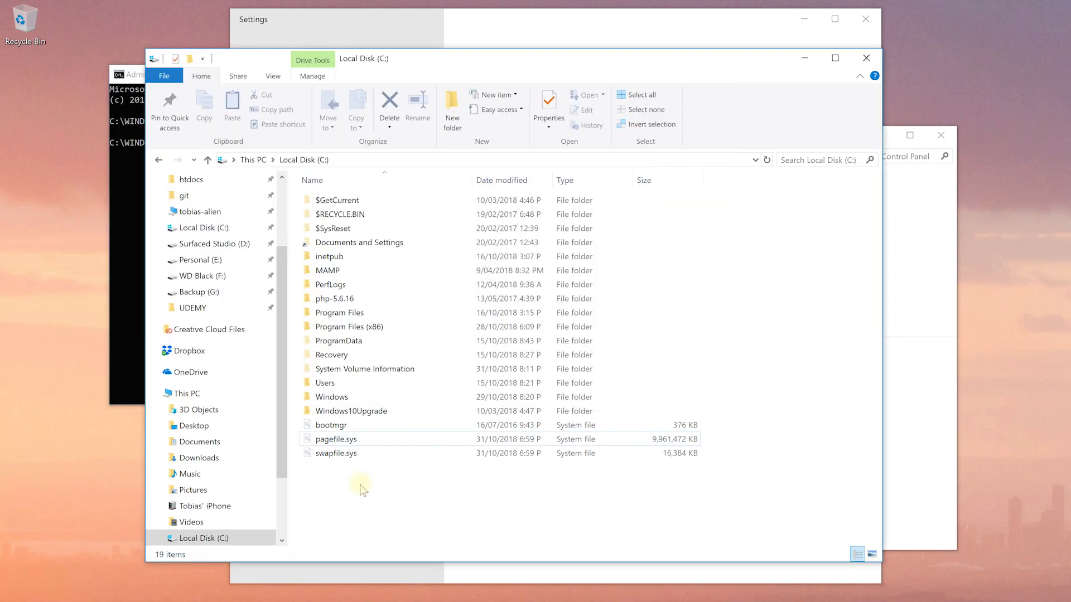
{"action": "mouse_move", "coordinate": [367, 443]}
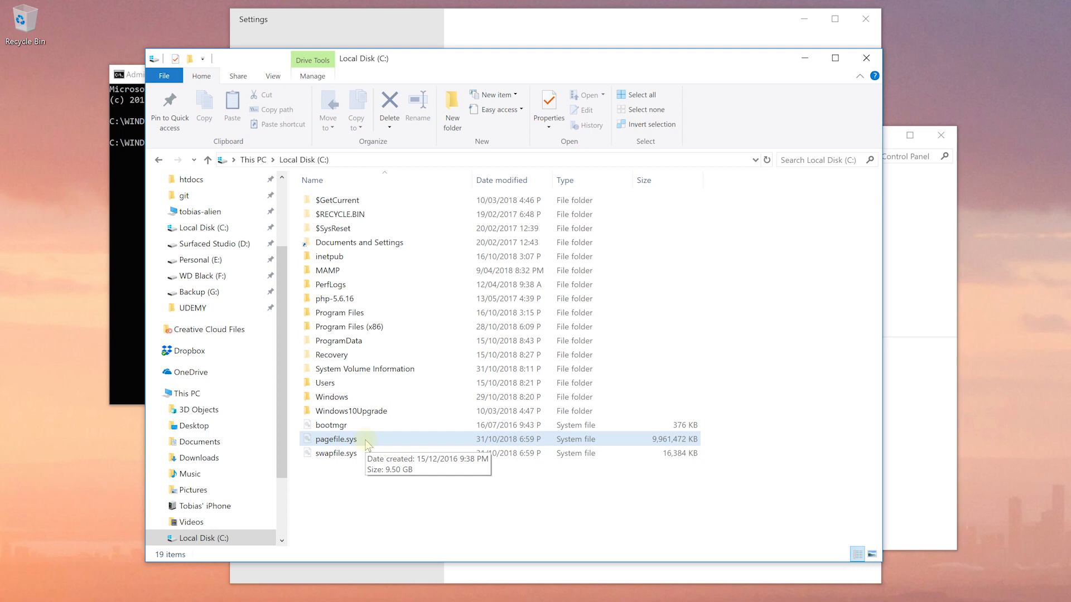
{"action": "mouse_move", "coordinate": [382, 473]}
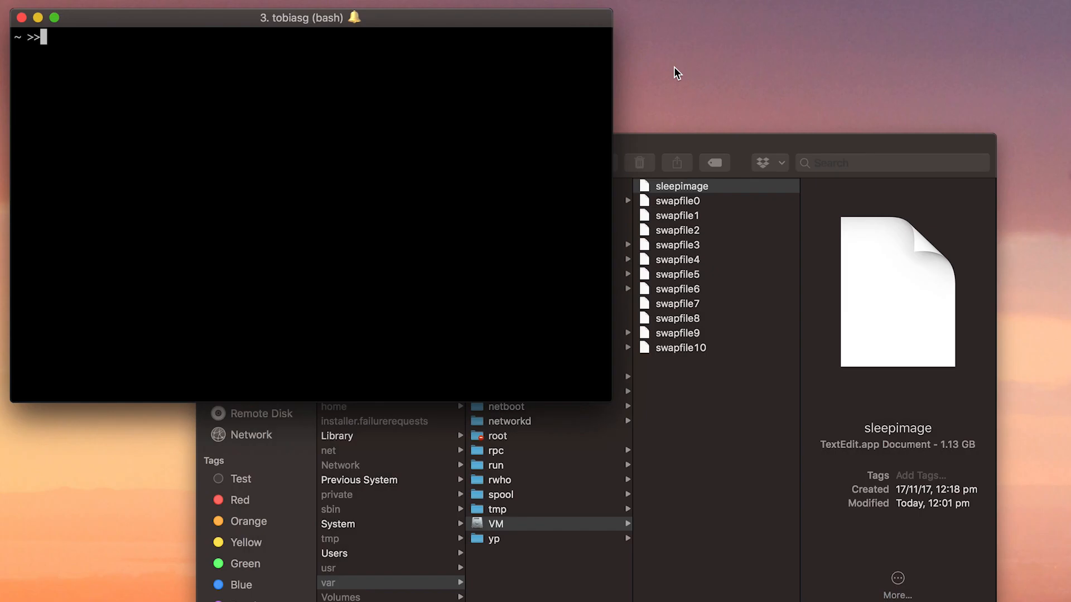
- Run 'sudo pmset -a hibernatemode 0' in Terminal to disable Mac hibernation
{"action": "type", "text": "sudo"}
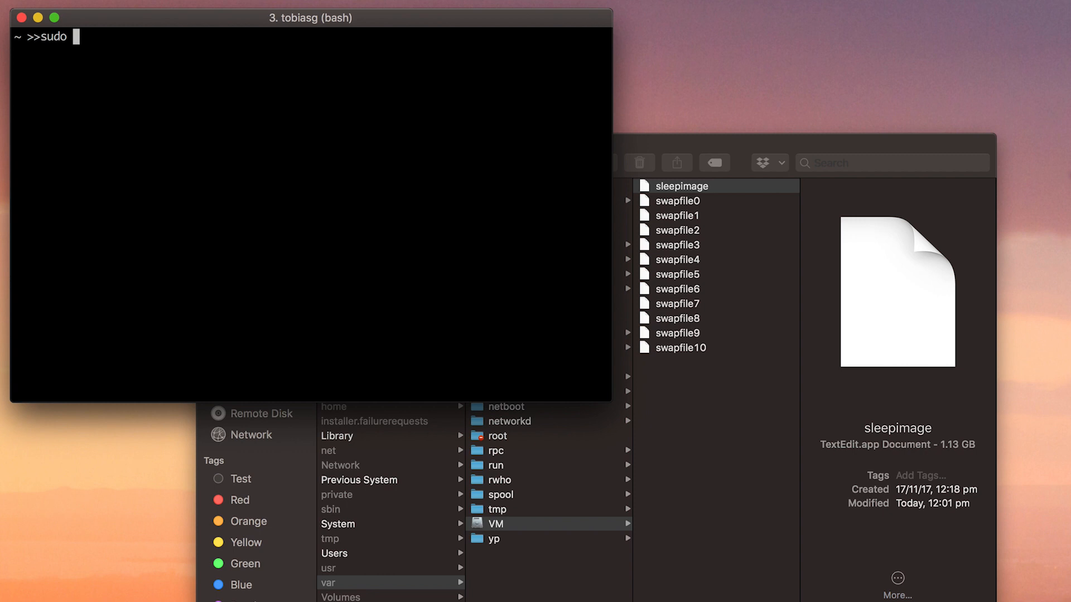
{"action": "type", "text": "pmset -a"}
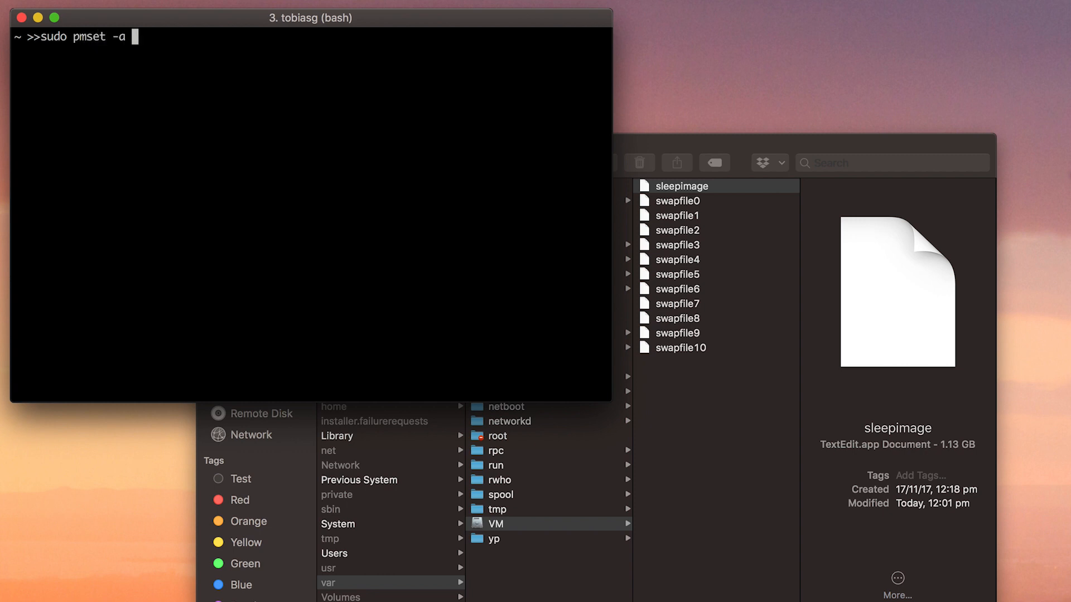
{"action": "type", "text": "hibernat"}
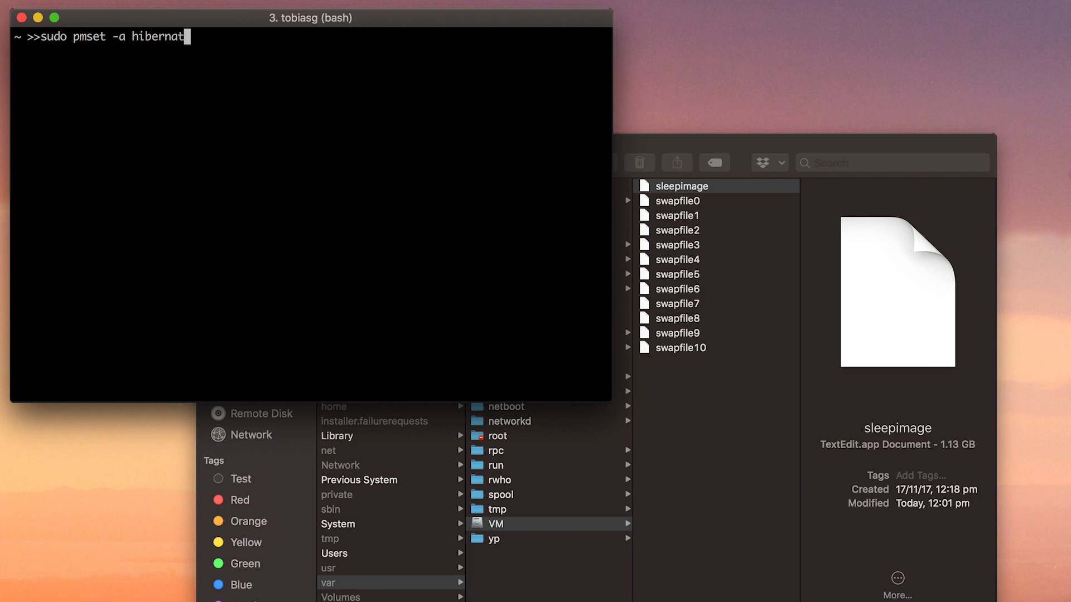
{"action": "type", "text": "emode 0"}
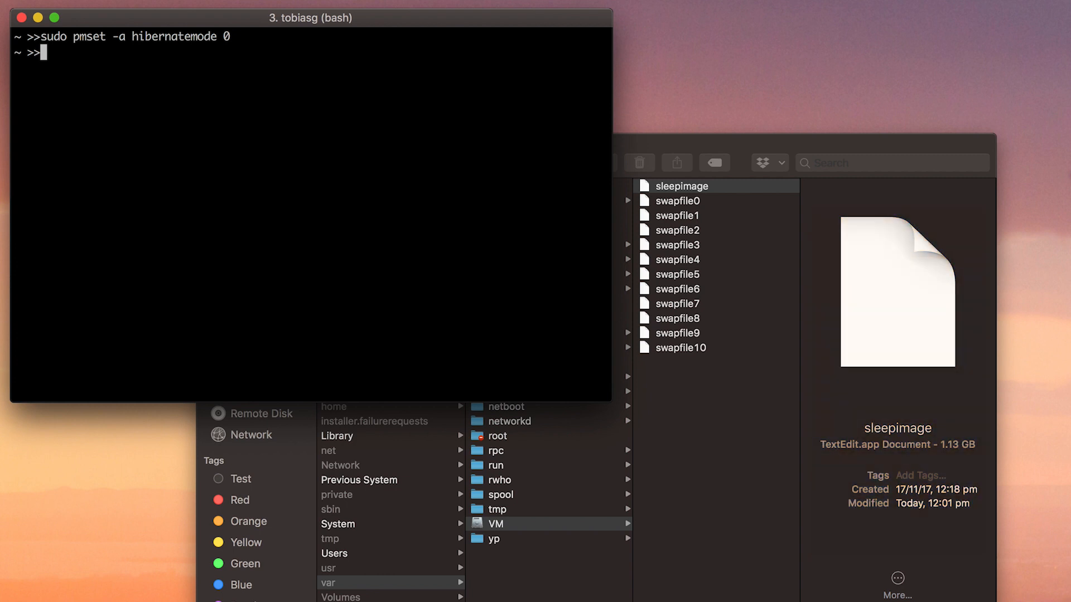
- Run 'sudo rm /var/vm/sleepimage' to delete the sleepimage file
{"action": "type", "text": "sudo"}
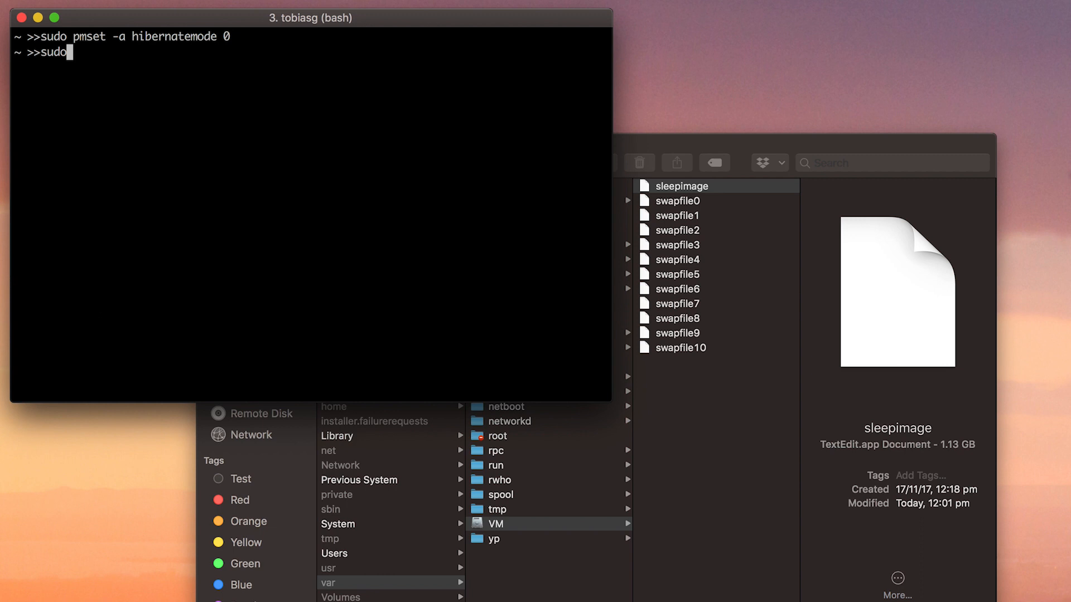
{"action": "type", "text": "rm"}
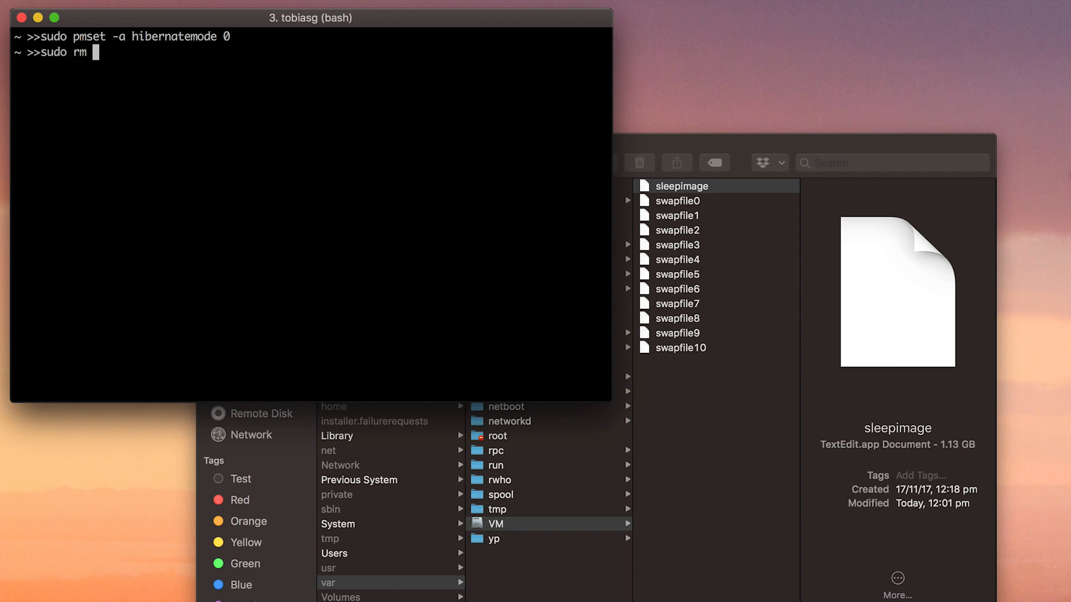
{"action": "type", "text": "/var/"}
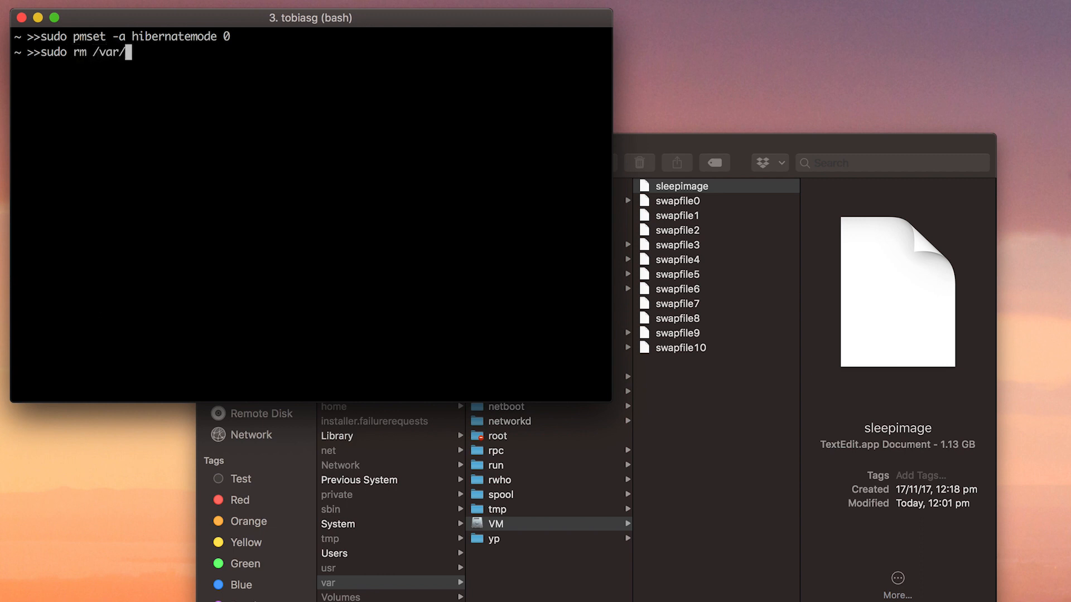
{"action": "type", "text": "vm/sleepimage"}
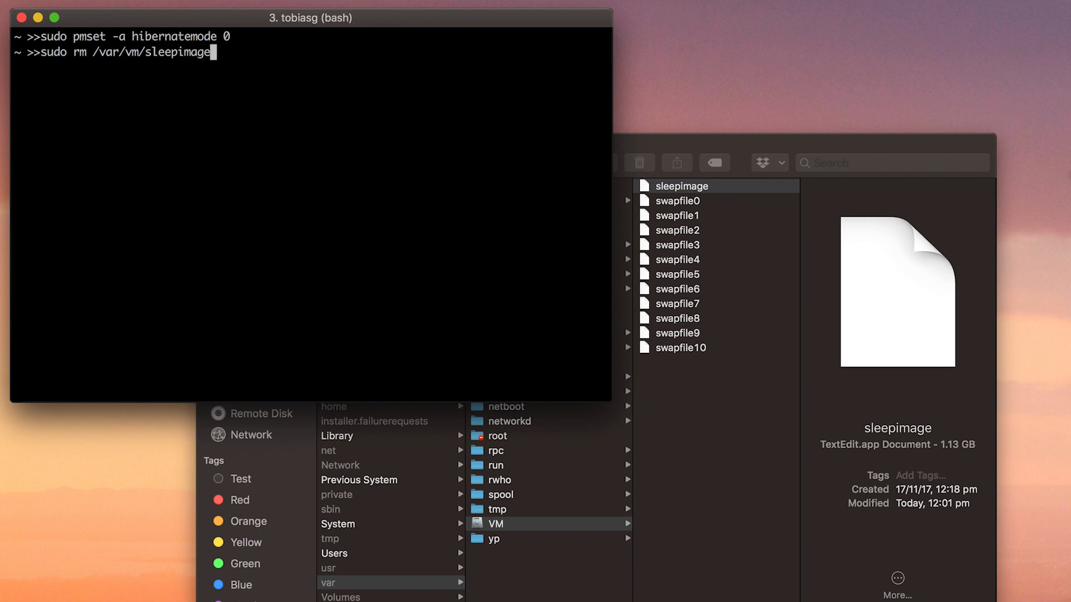
{"action": "key", "text": "enter"}
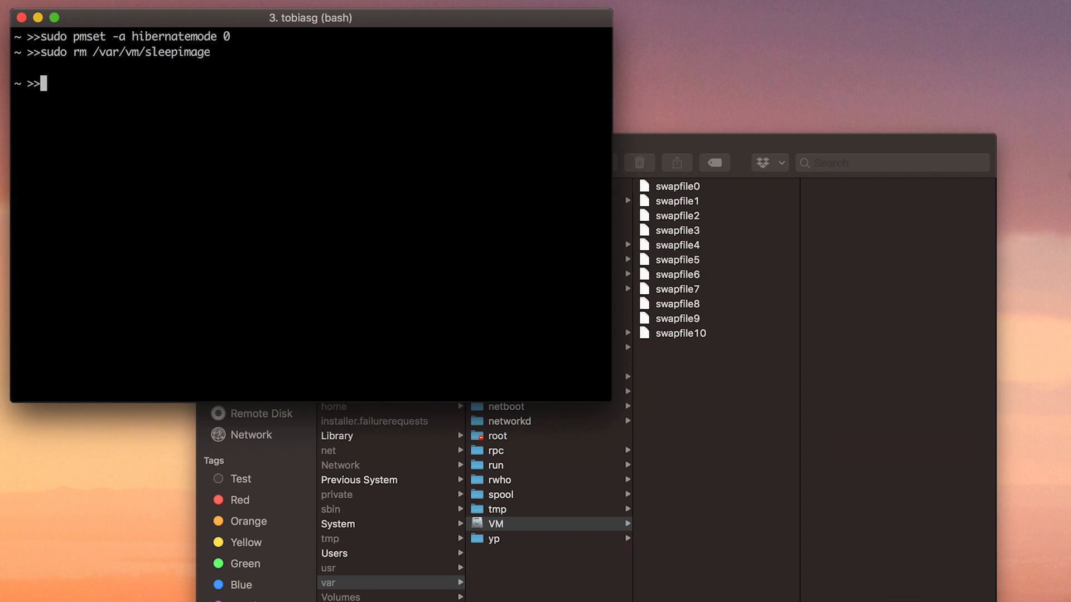